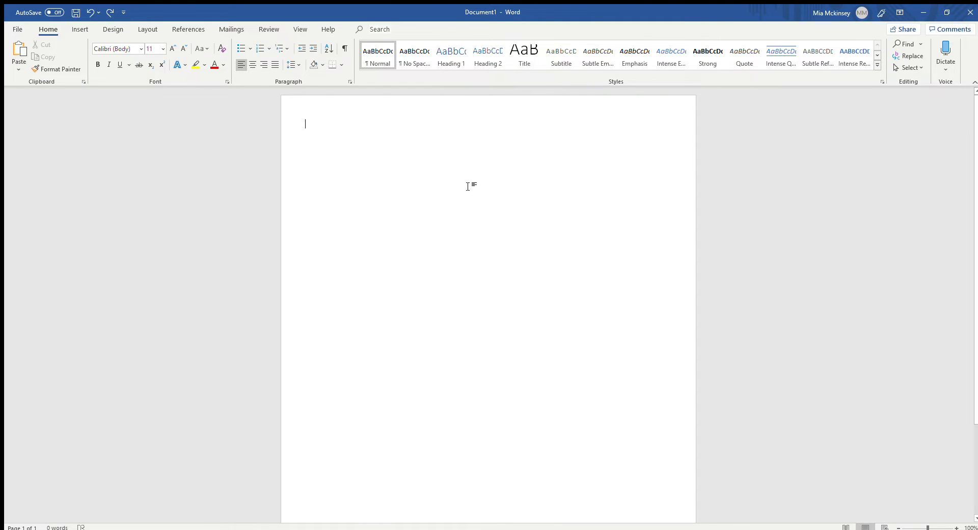
mouse_move(464, 176)
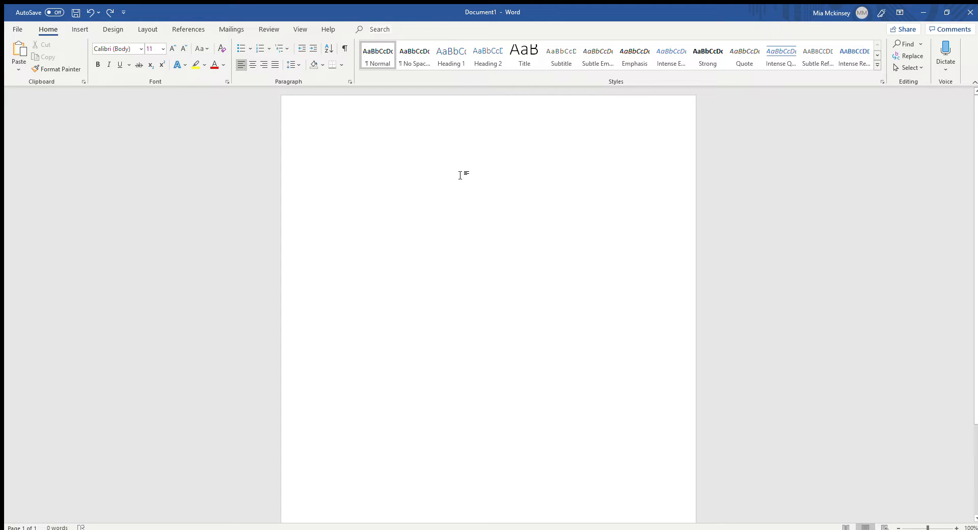
- Centre the empty first paragraph of the blank page
left_click(304, 123)
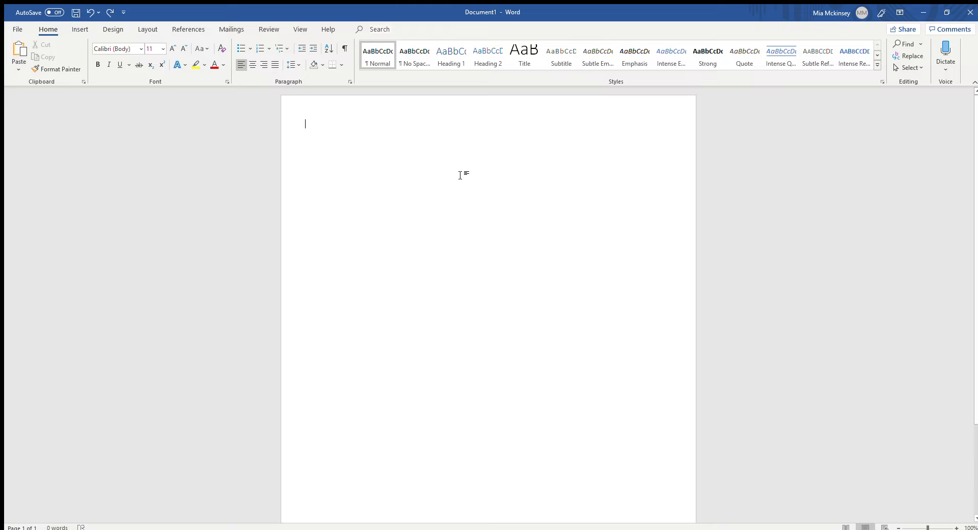
mouse_move(374, 135)
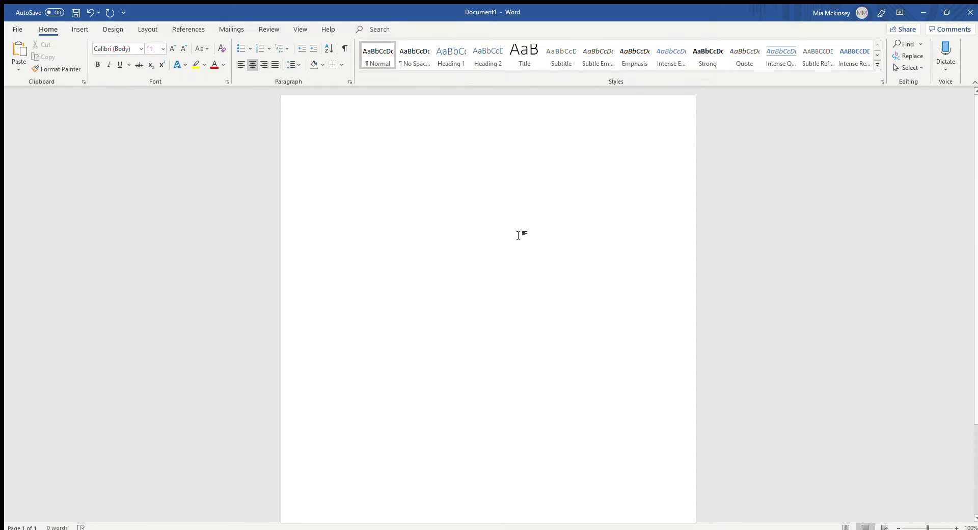
left_click(488, 124)
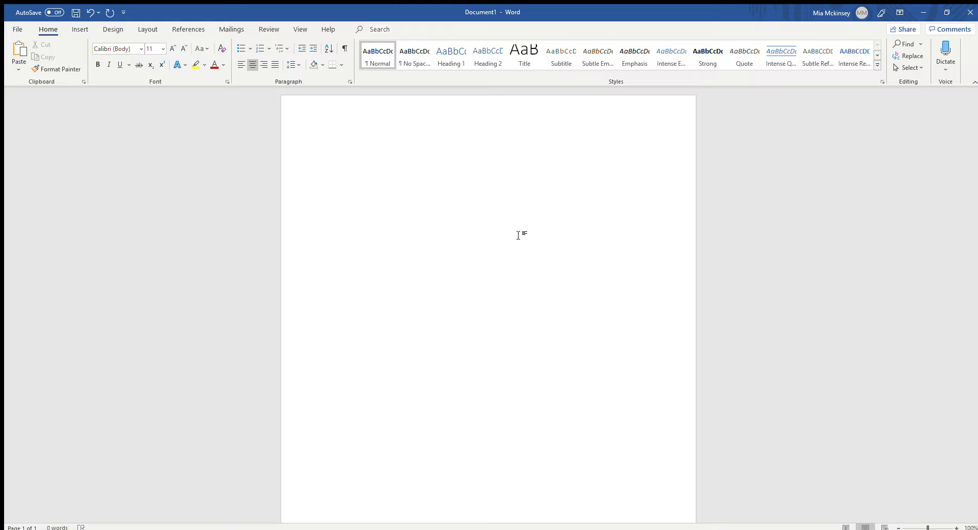
mouse_move(512, 191)
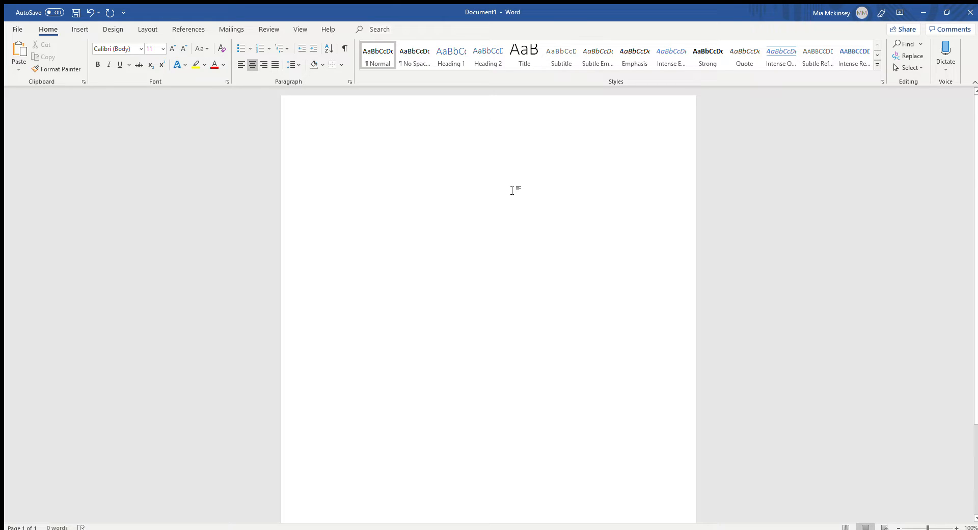
left_click(488, 123)
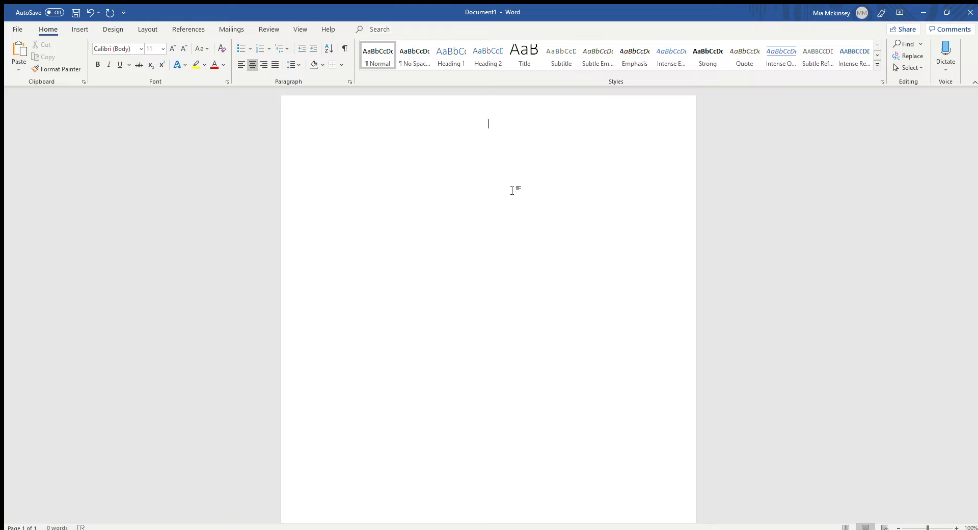
mouse_move(473, 135)
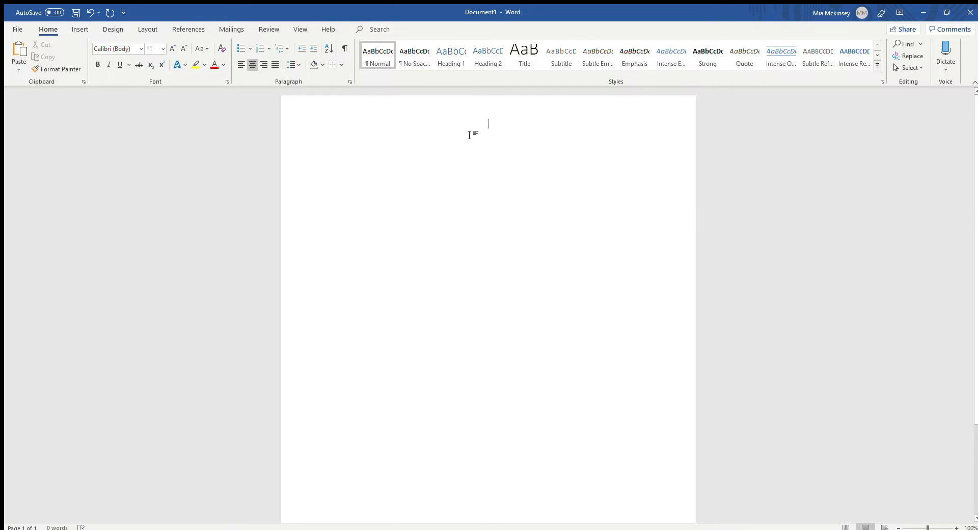
mouse_move(229, 68)
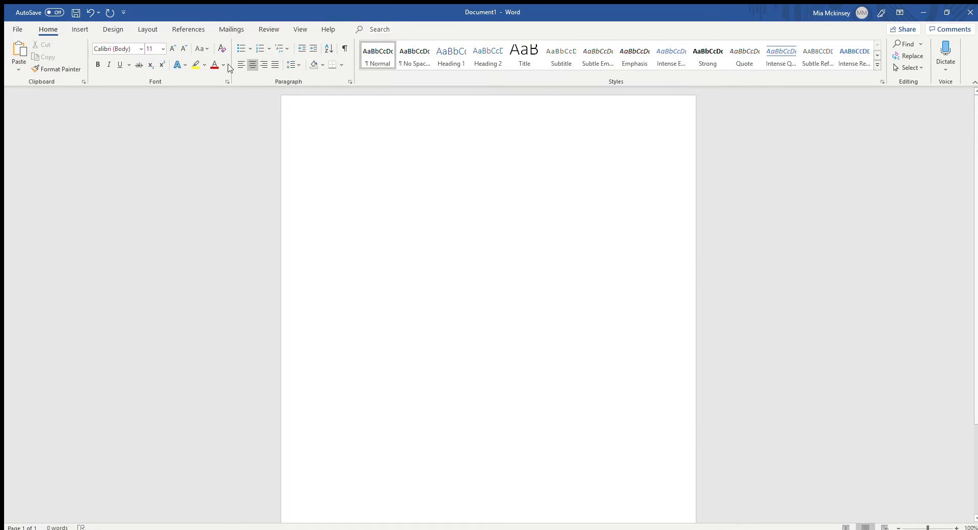
- Review the Layout margin options, then return to the blank page
left_click(148, 29)
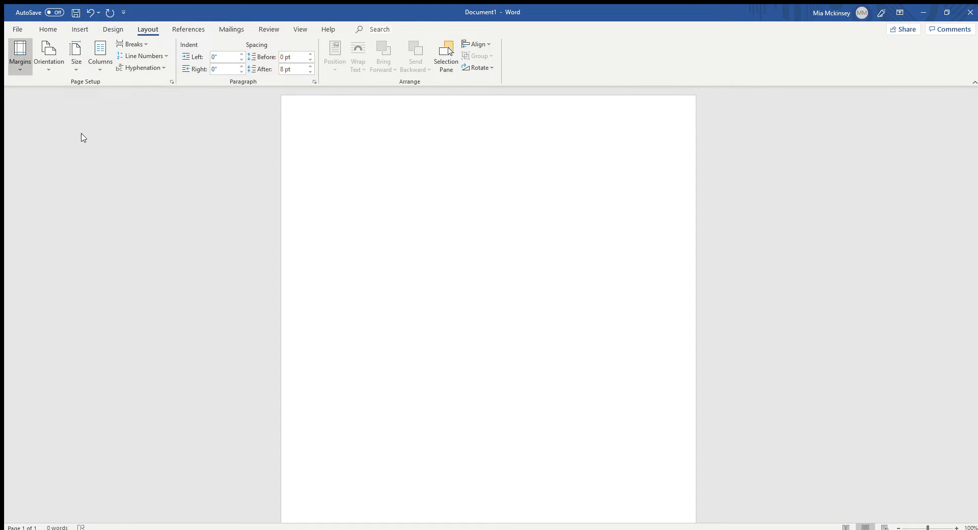
left_click(488, 124)
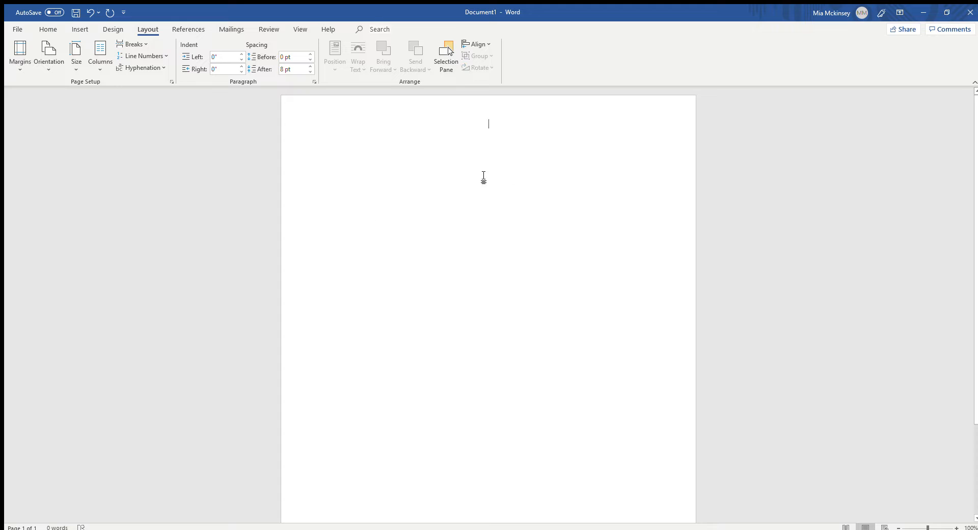
mouse_move(403, 227)
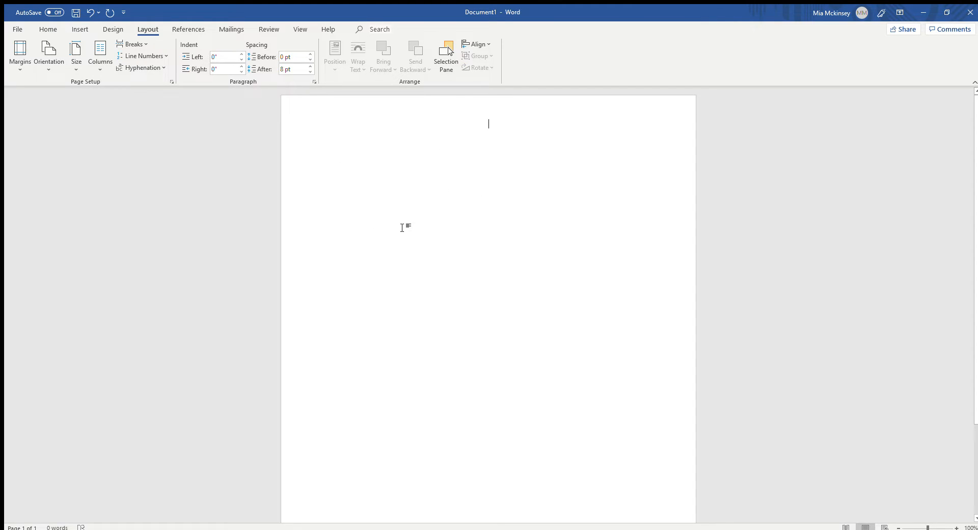
mouse_move(361, 207)
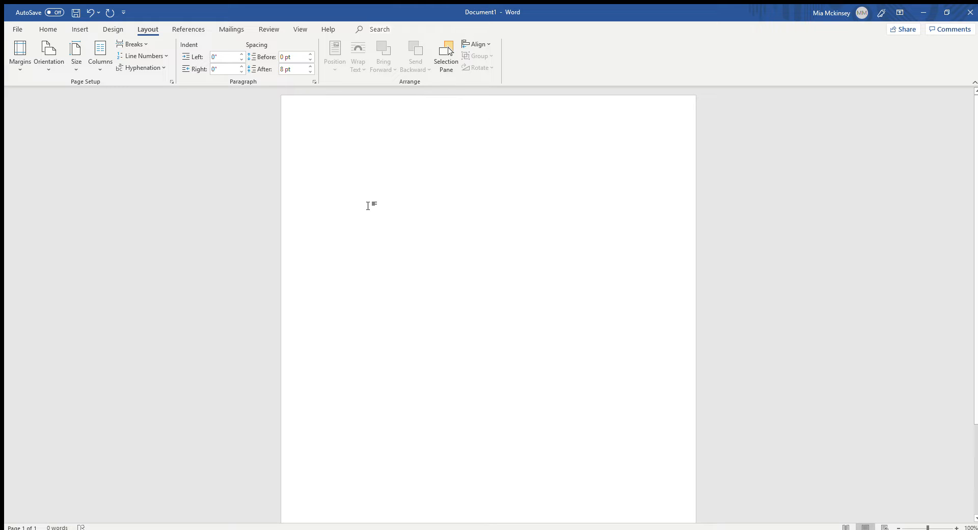
mouse_move(392, 174)
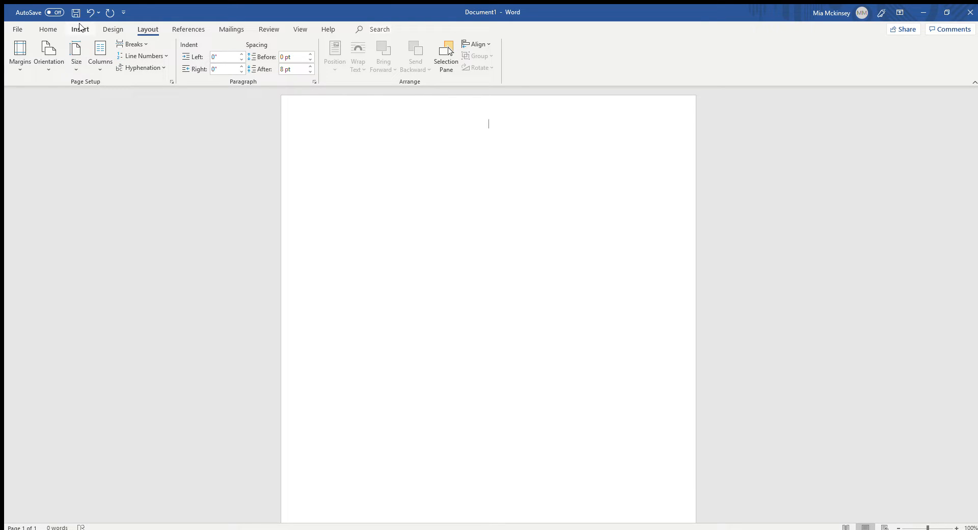
- Draw a blue circle about 3 inches wide near the top-left of the page
left_click(79, 28)
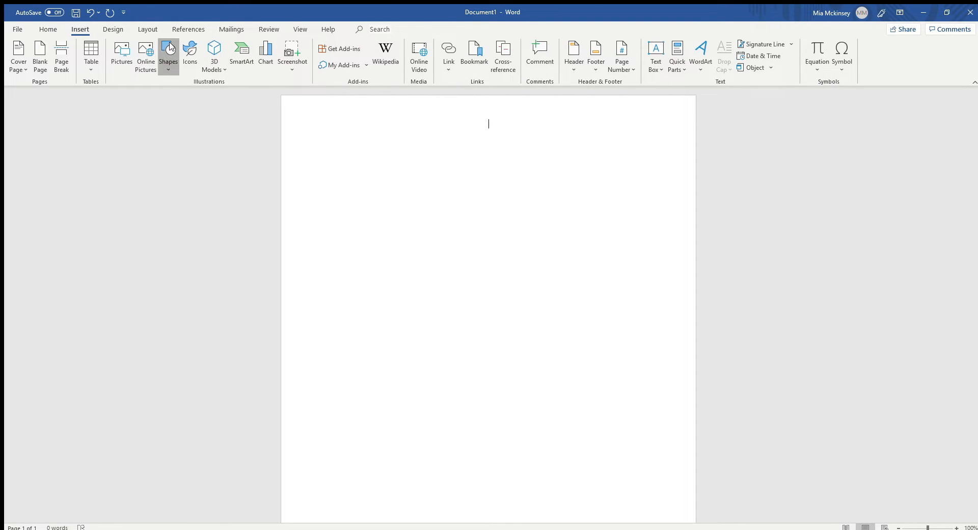
left_click(168, 55)
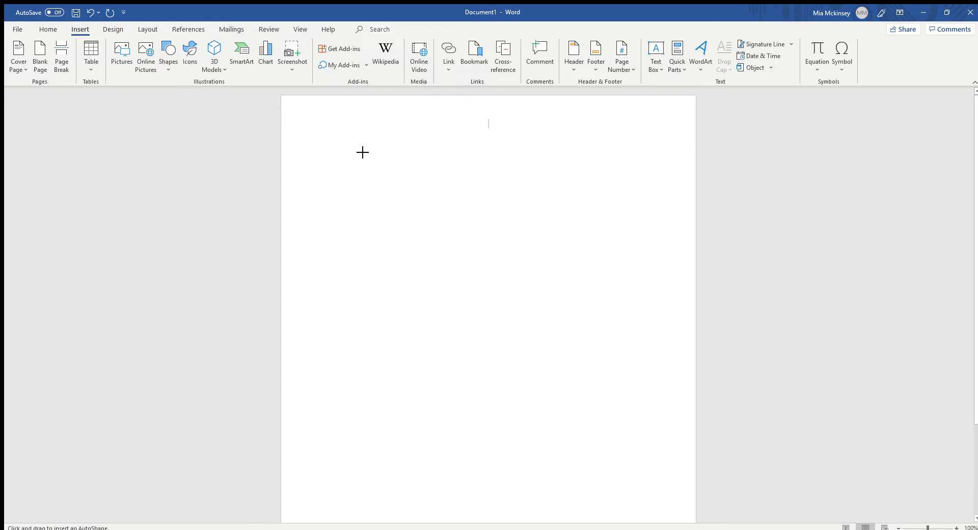
left_click_drag(358, 148, 410, 192)
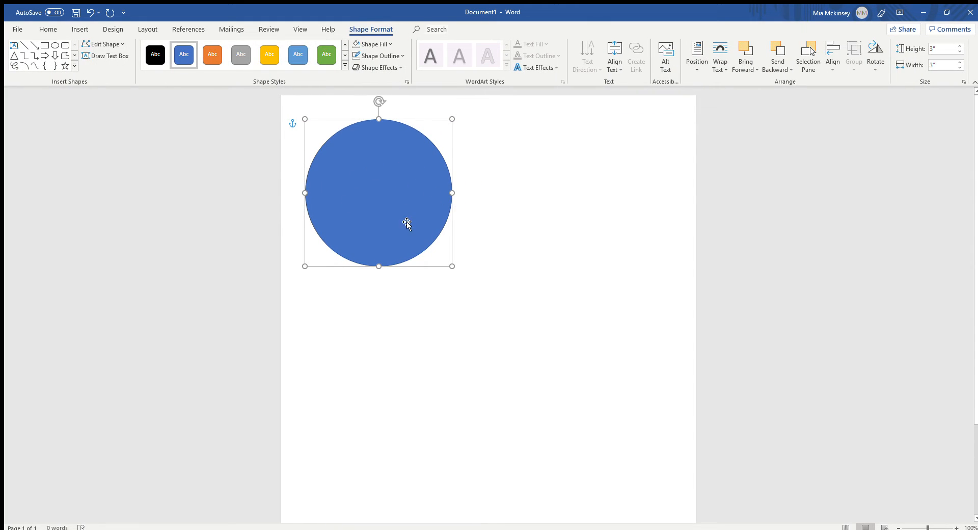
mouse_move(386, 191)
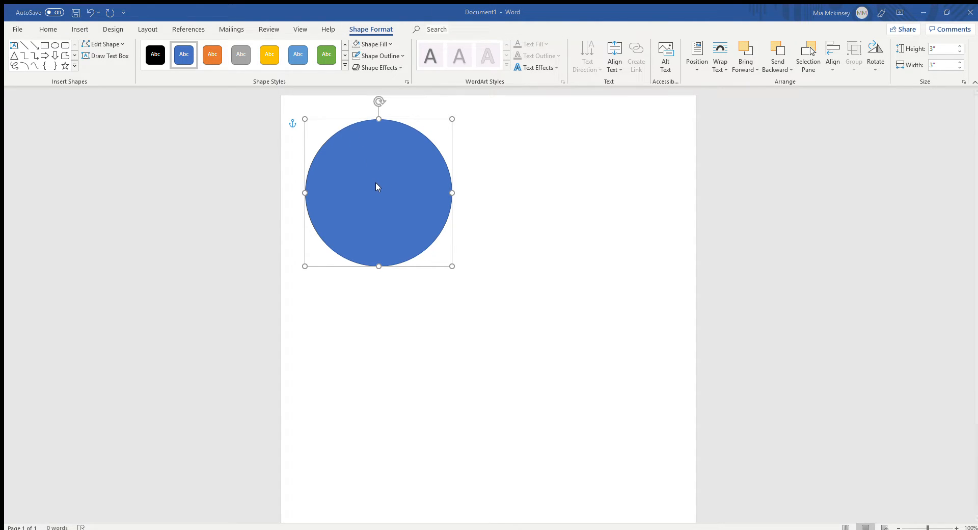
mouse_move(401, 254)
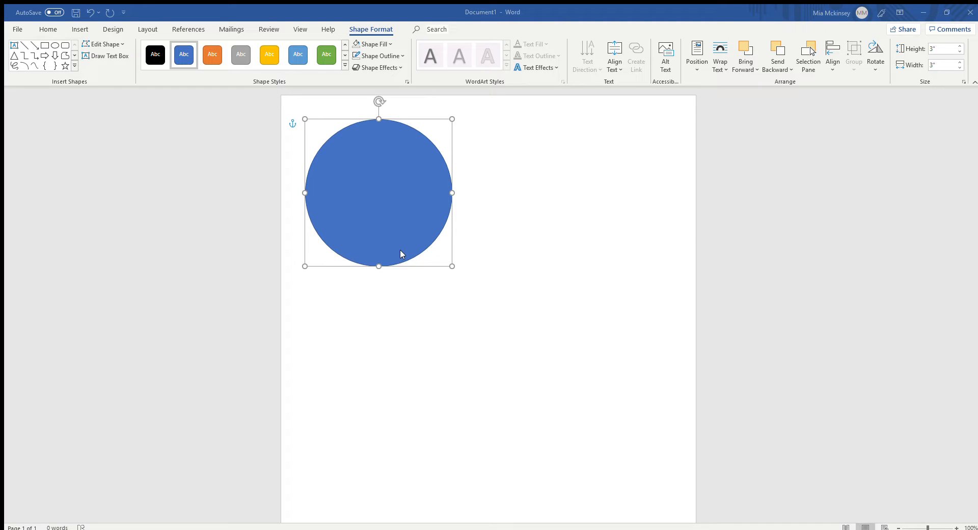
mouse_move(118, 107)
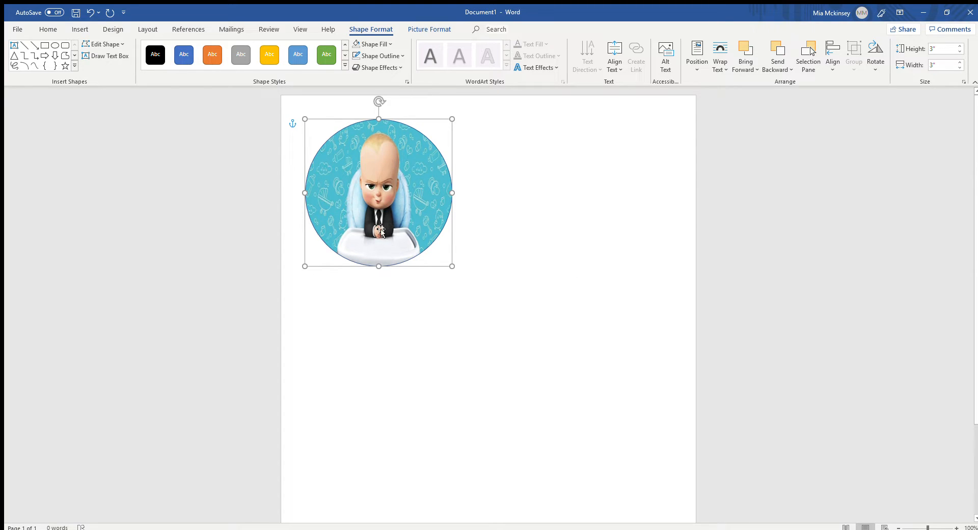
mouse_move(486, 178)
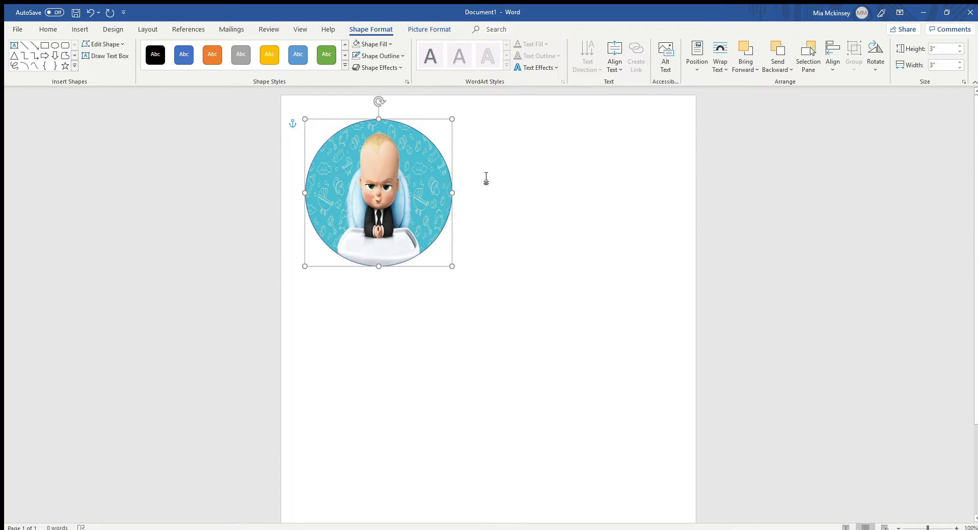
mouse_move(379, 181)
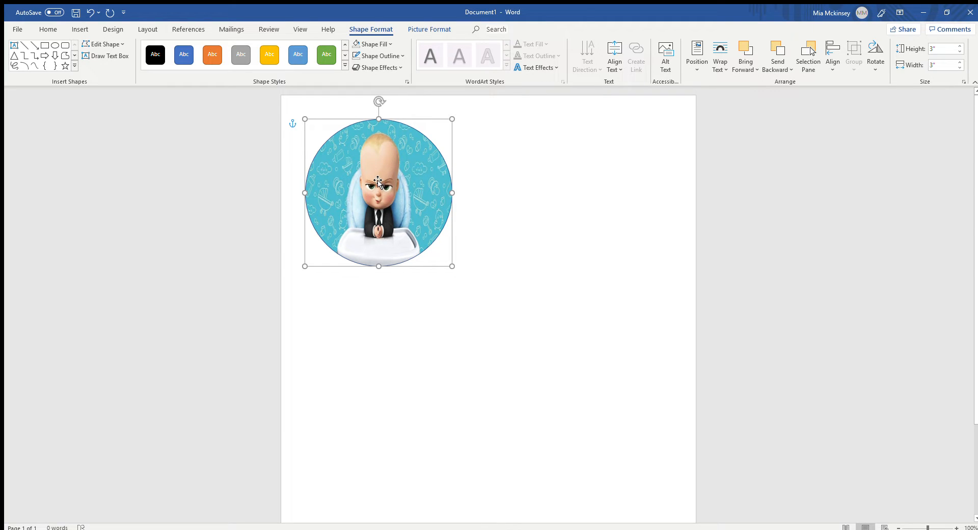
mouse_move(731, 217)
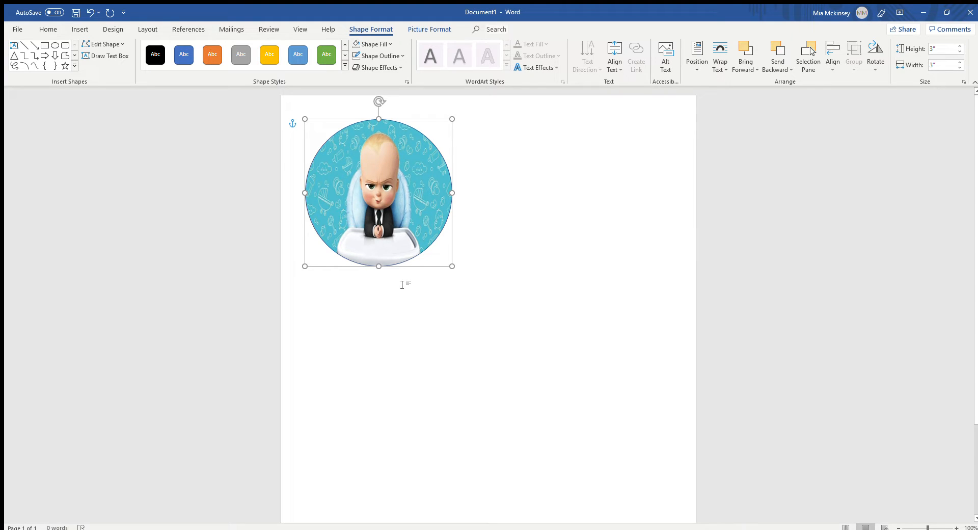
mouse_move(368, 179)
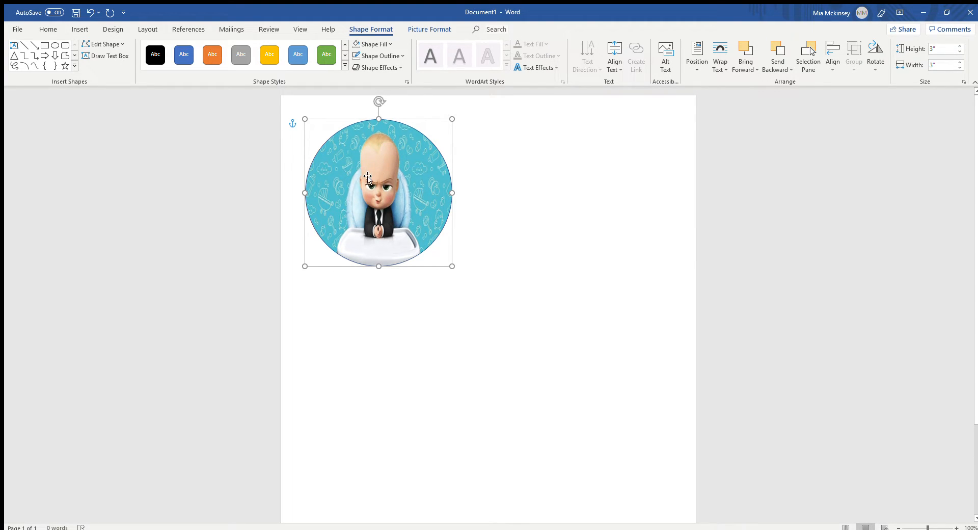
mouse_move(390, 197)
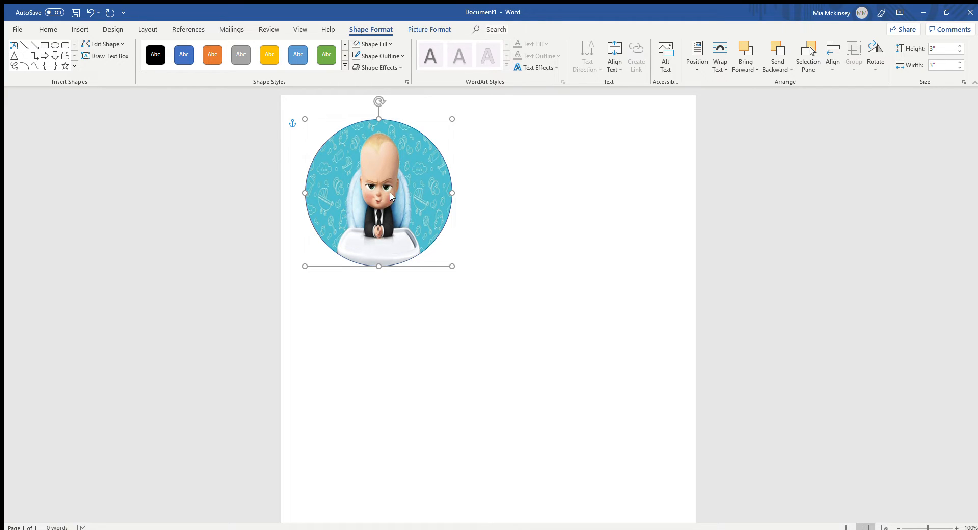
mouse_move(382, 210)
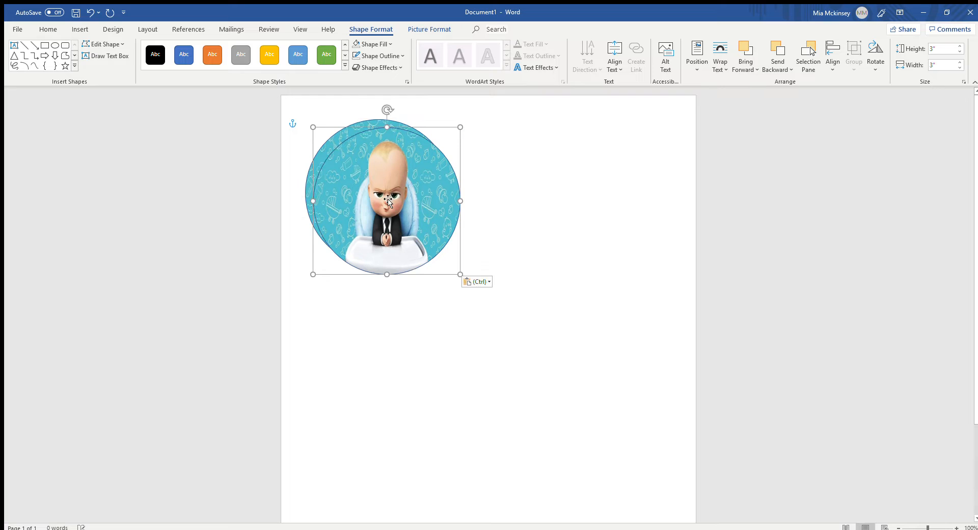
- Copy the photo circle to the top right and below the first circle
left_click_drag(385, 198, 593, 192)
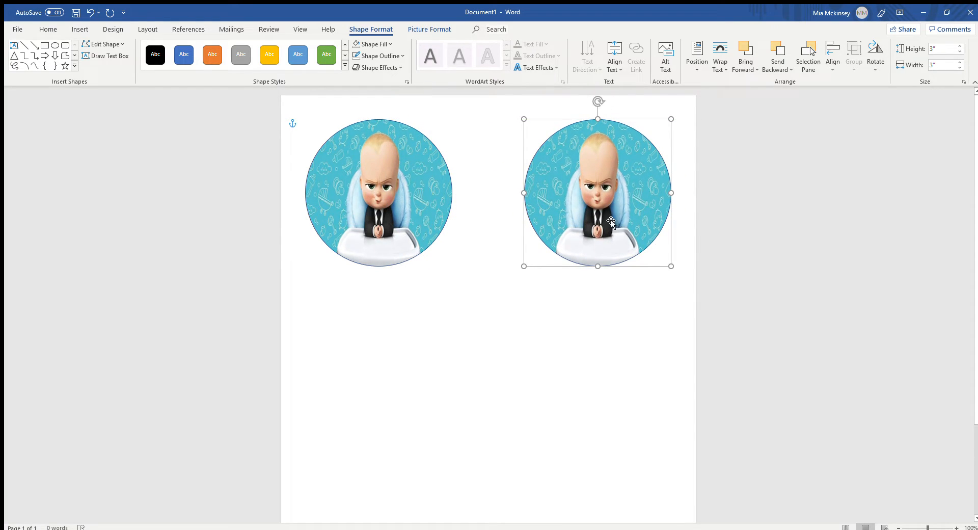
mouse_move(627, 245)
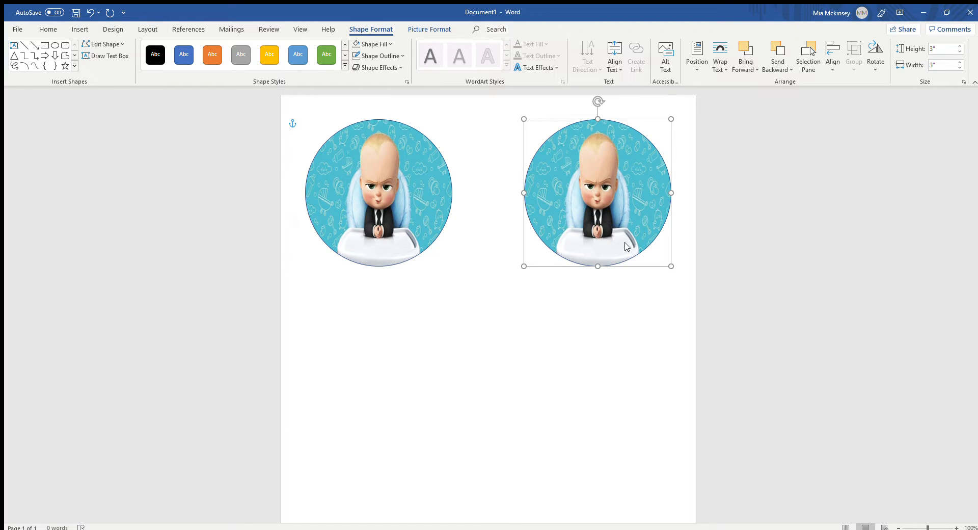
mouse_move(598, 260)
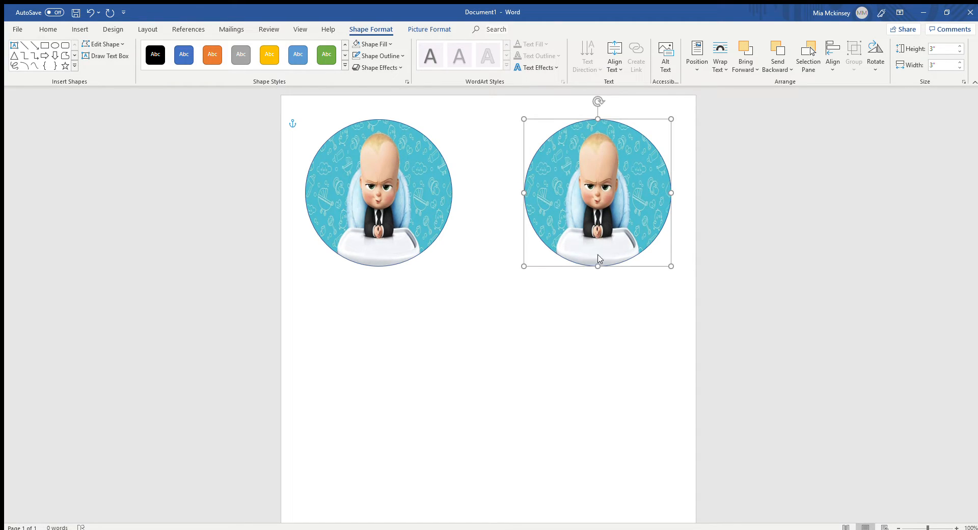
left_click_drag(597, 192, 471, 290)
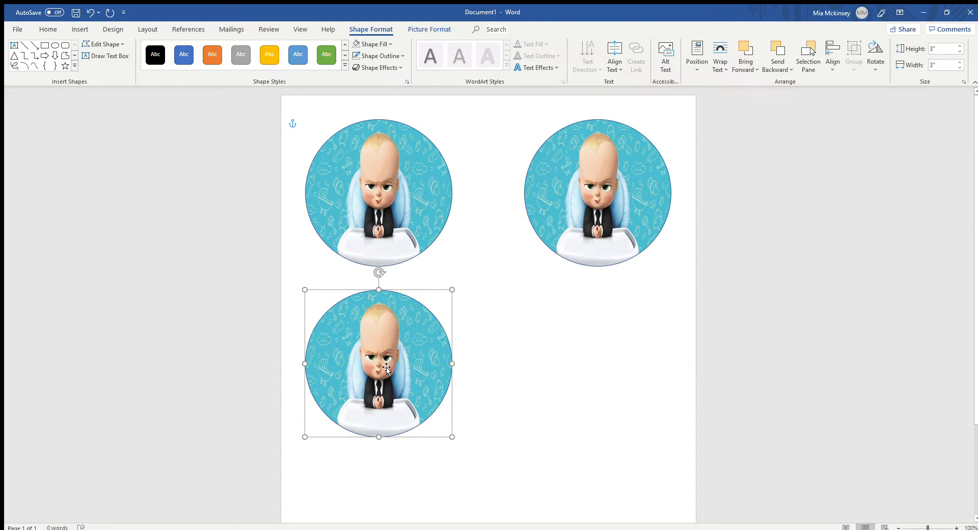
mouse_move(409, 181)
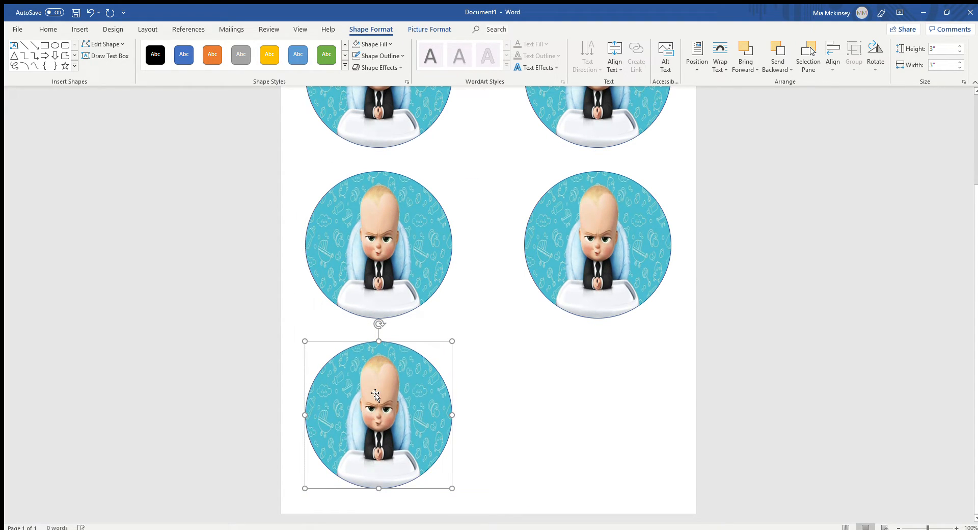
mouse_move(400, 210)
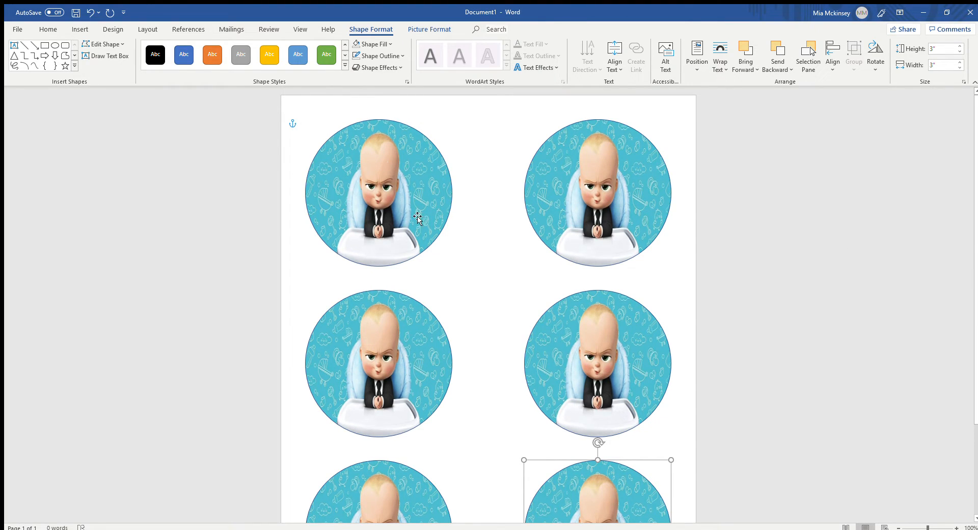
mouse_move(437, 168)
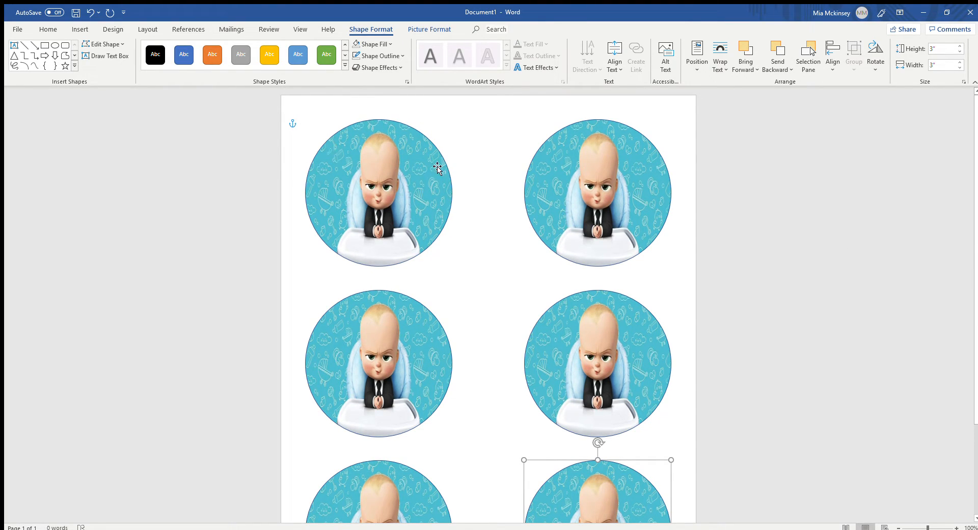
mouse_move(330, 203)
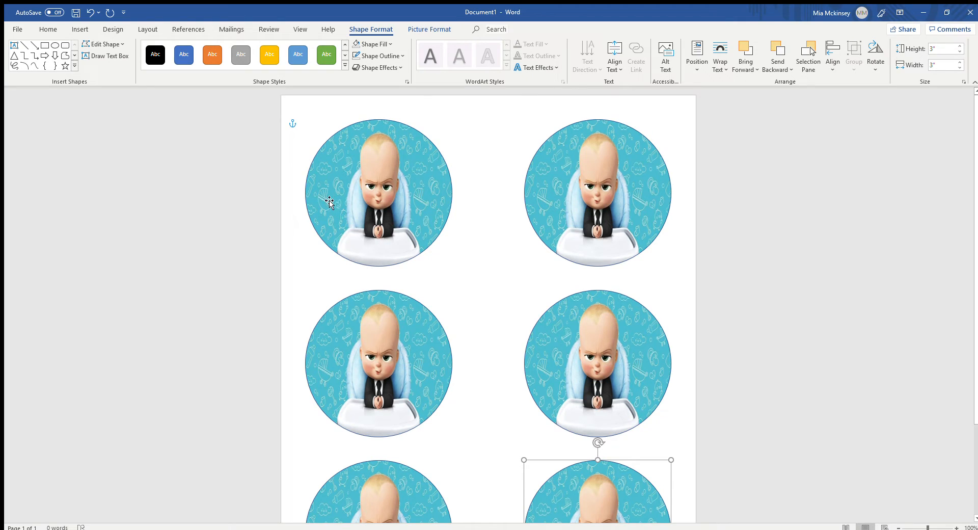
mouse_move(351, 153)
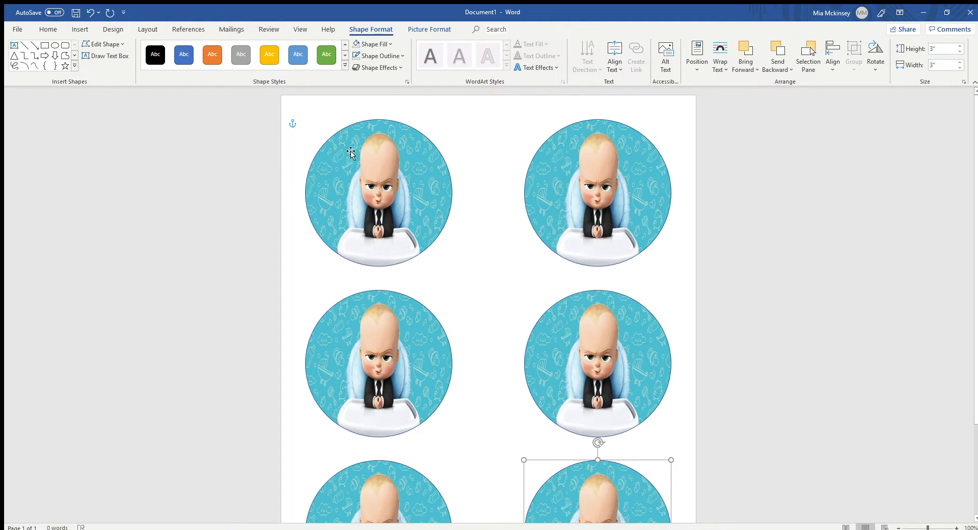
mouse_move(360, 175)
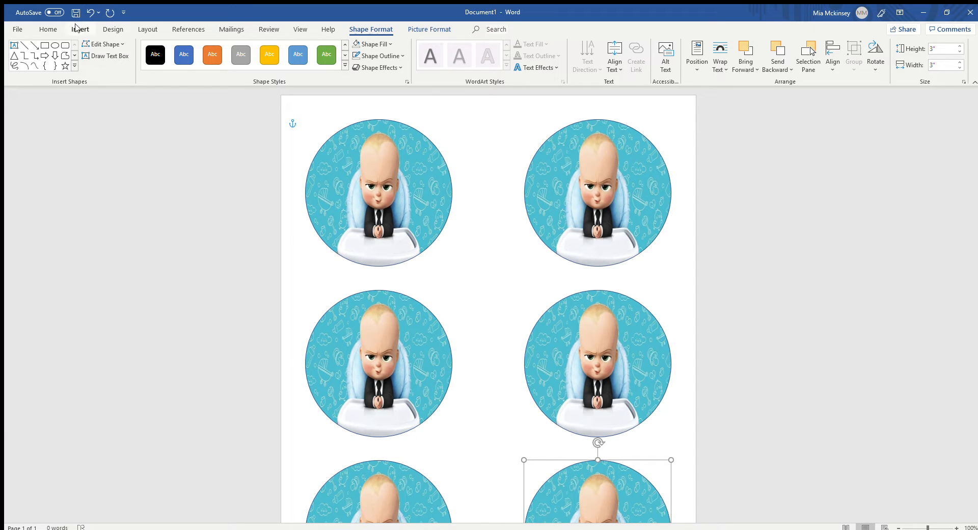
- Draw a text box above the top circles and enter HAPPY BIRTHDAY
left_click(79, 28)
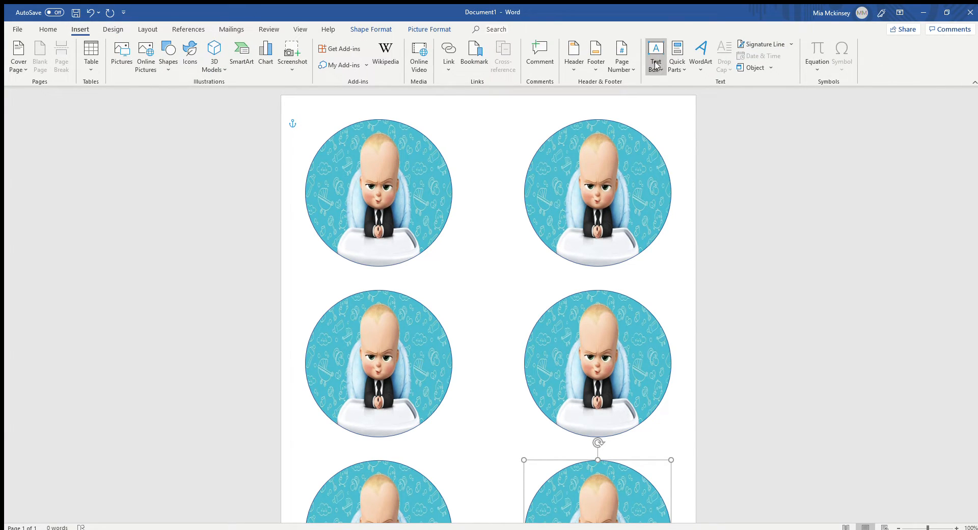
mouse_move(675, 104)
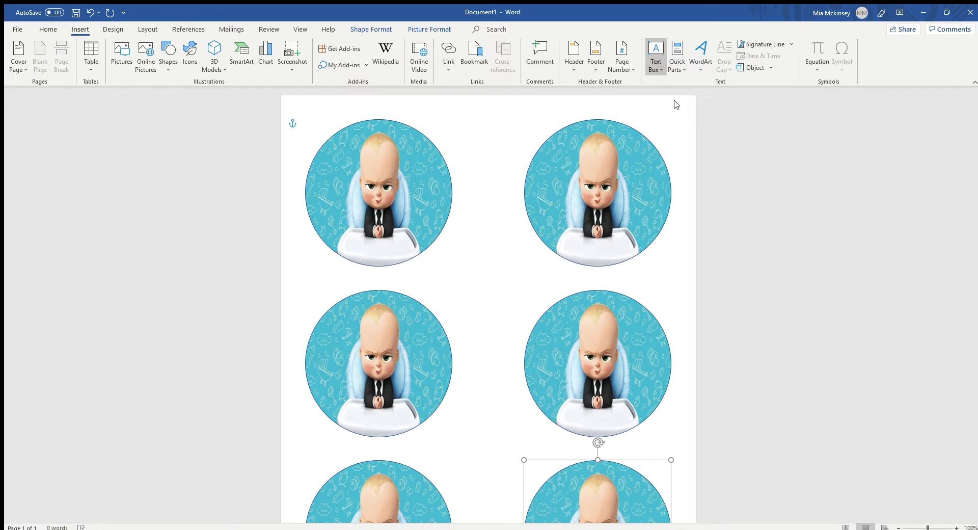
mouse_move(681, 102)
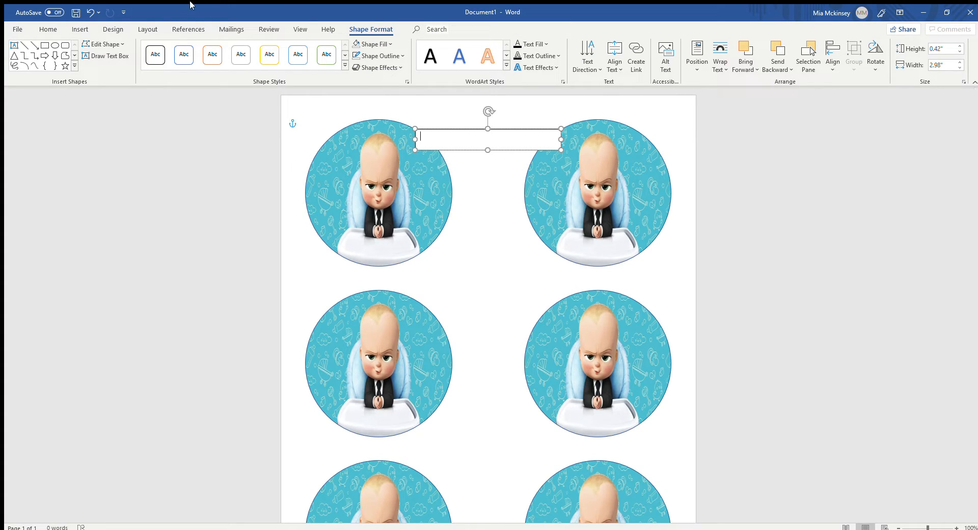
left_click(48, 30)
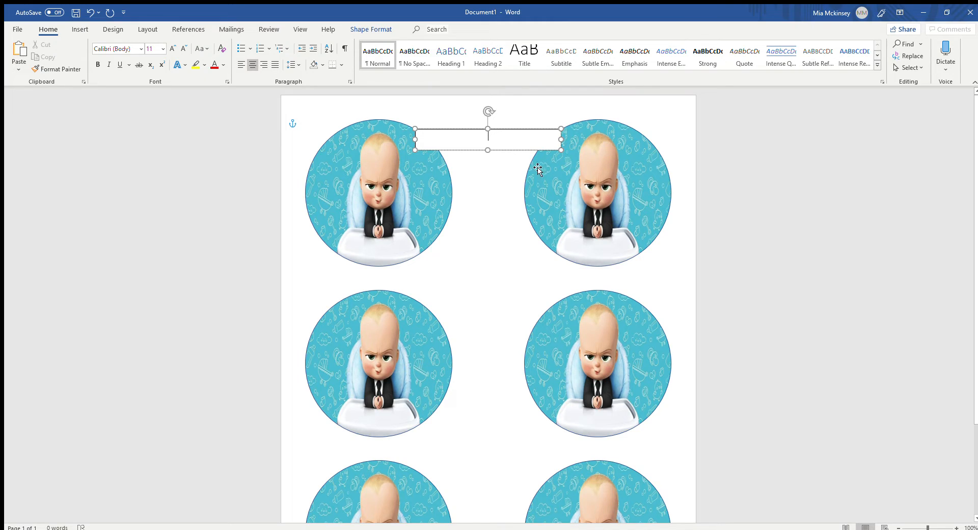
type("HA")
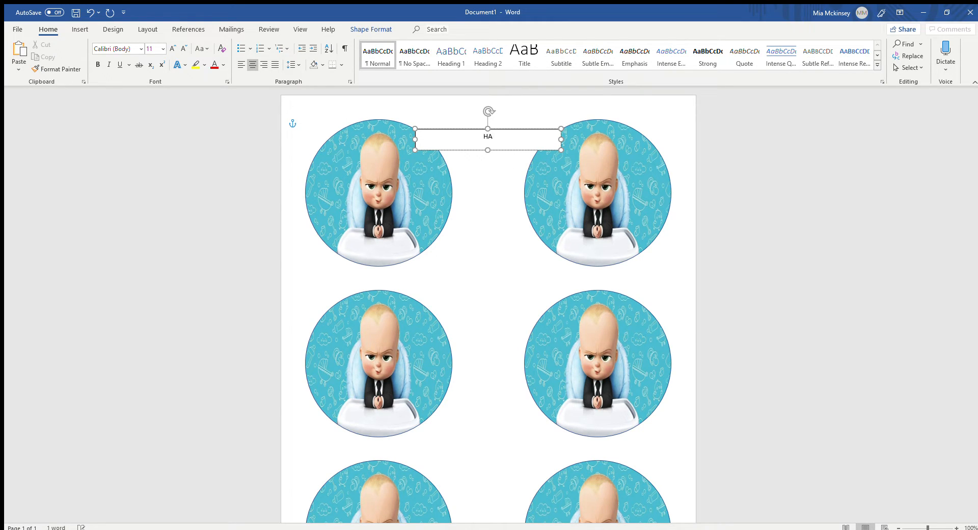
type("PPYBI")
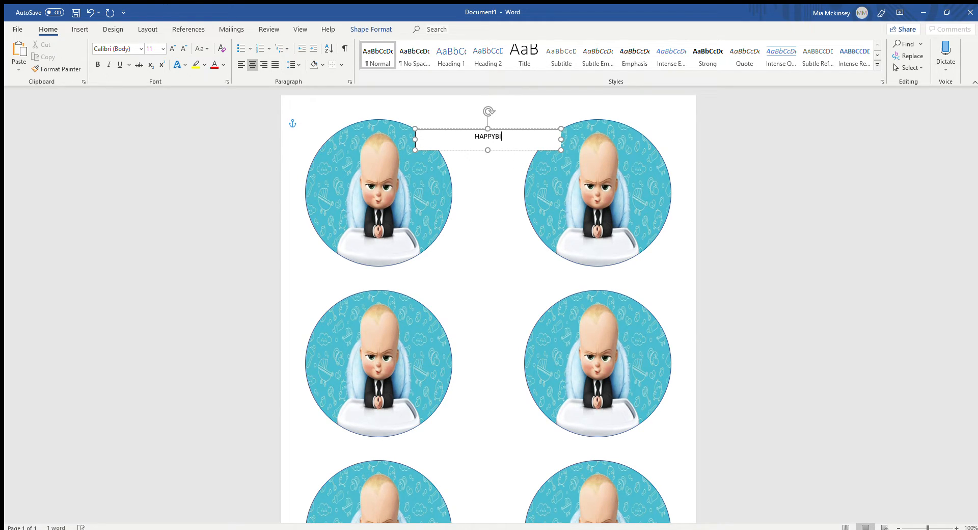
type("RTHDAY")
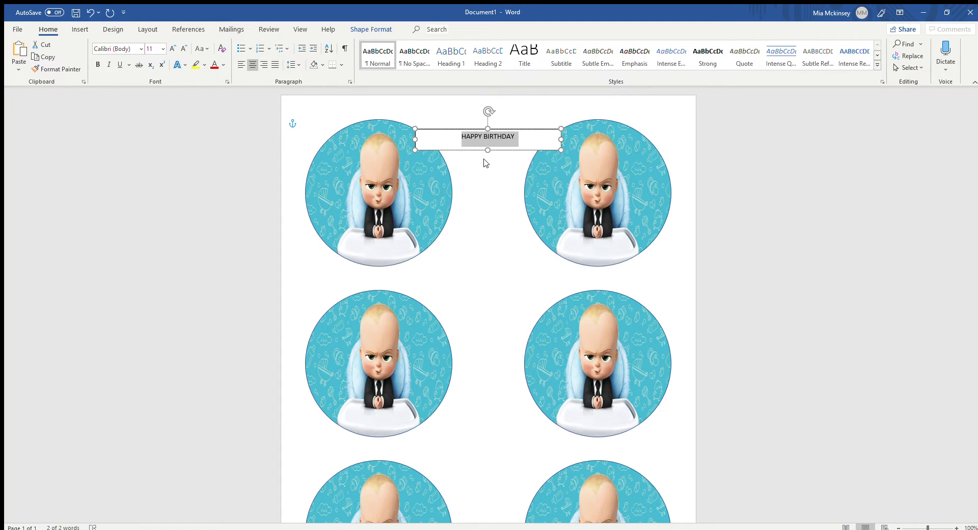
- Restyle HAPPY BIRTHDAY in a larger bold heavy display font
left_click(117, 49)
type("Cooper Black")
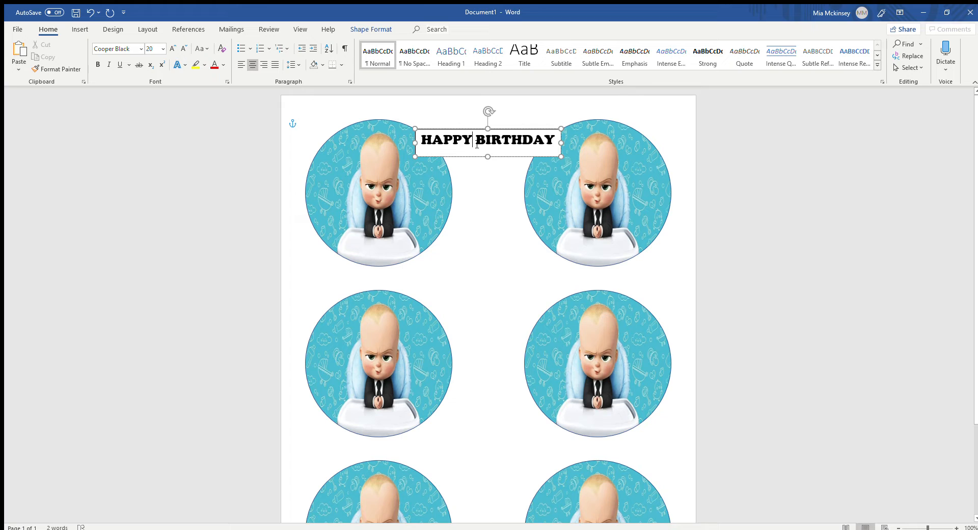
left_click(371, 29)
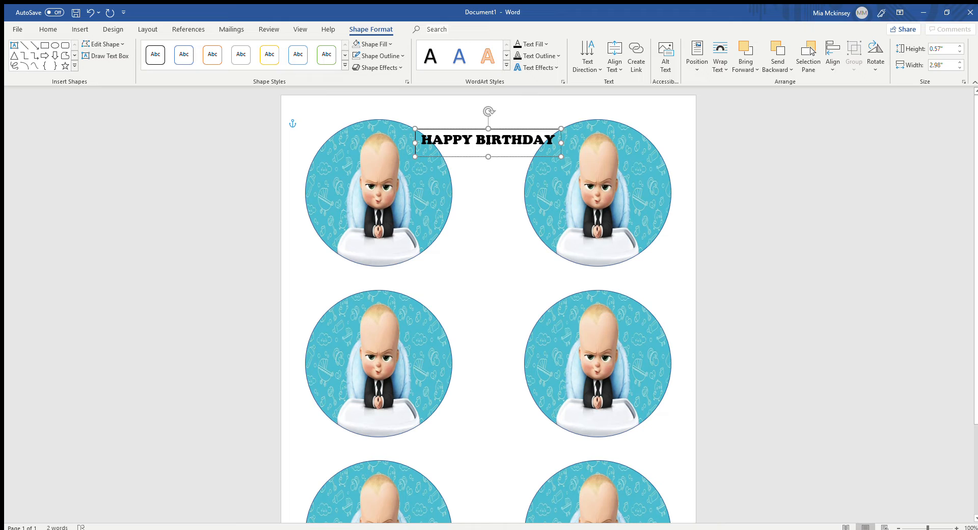
mouse_move(441, 157)
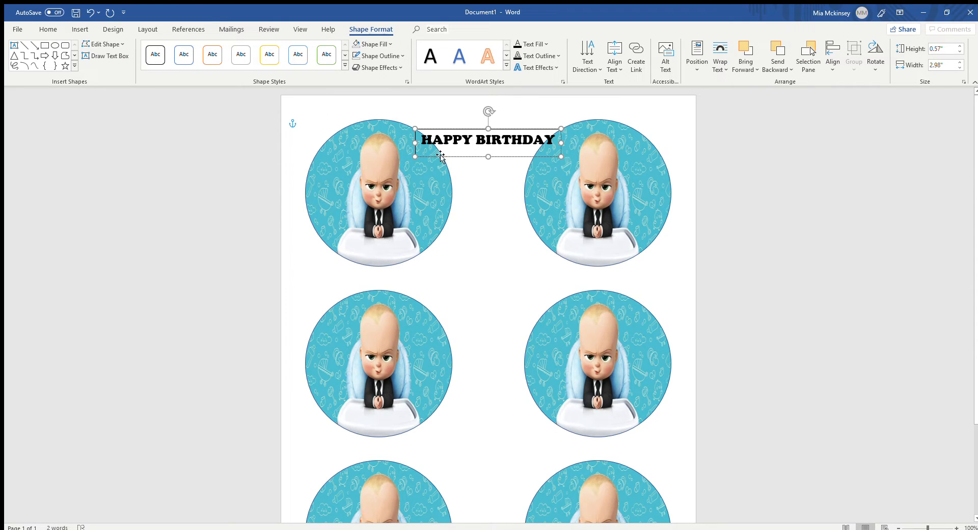
mouse_move(379, 172)
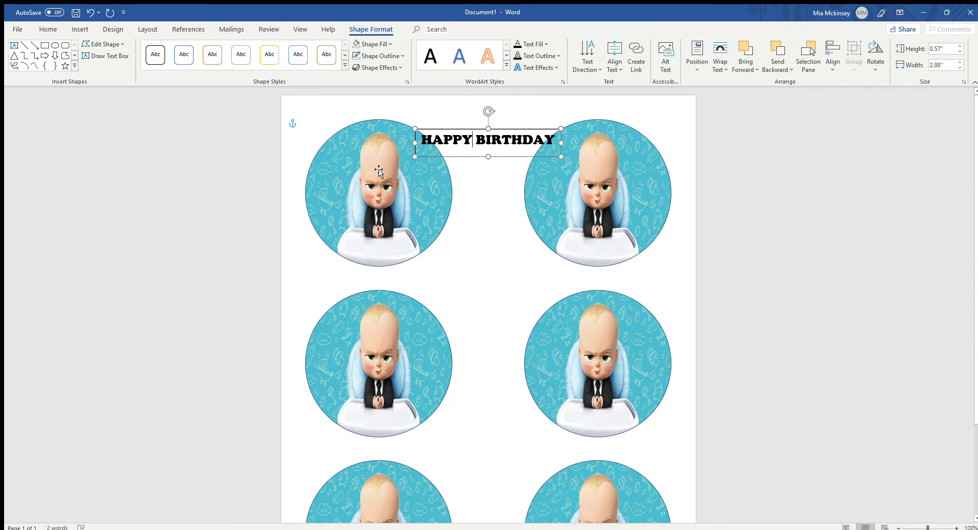
mouse_move(364, 133)
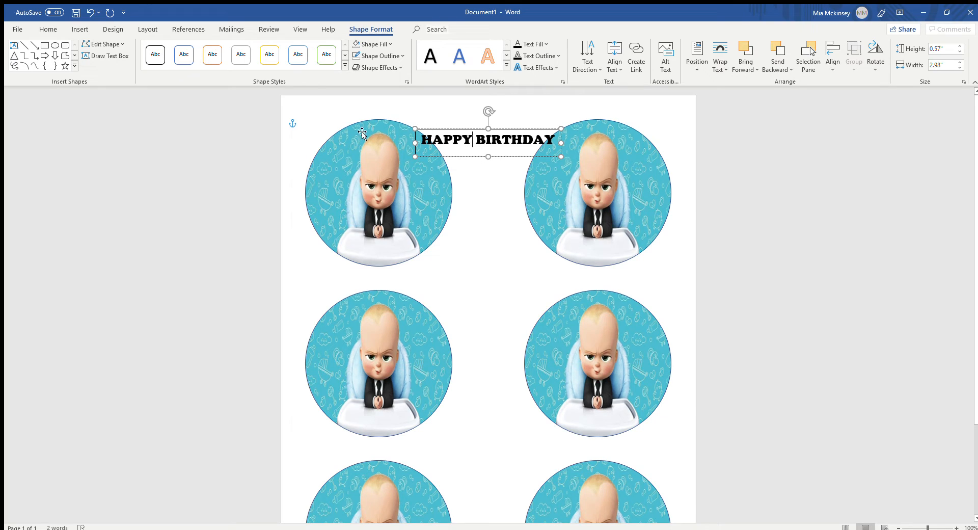
mouse_move(355, 111)
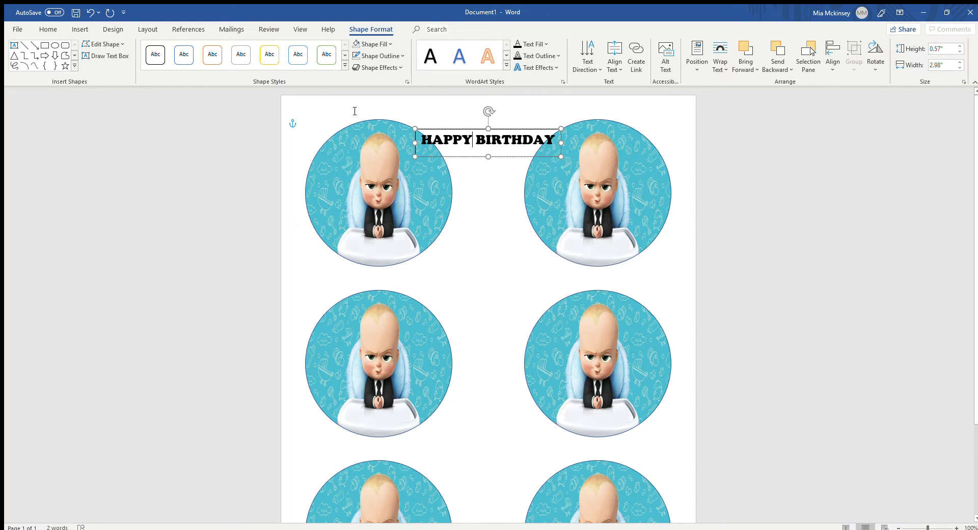
mouse_move(537, 67)
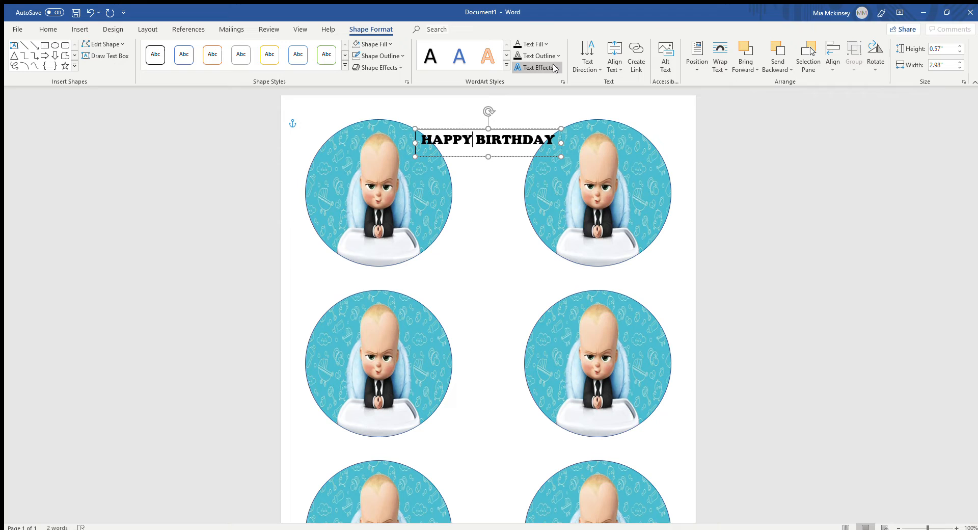
mouse_move(549, 212)
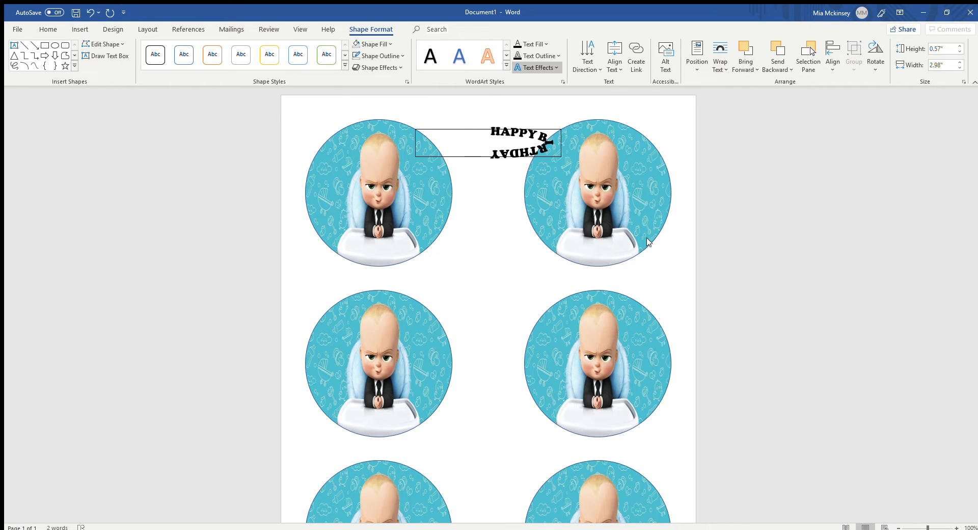
mouse_move(648, 239)
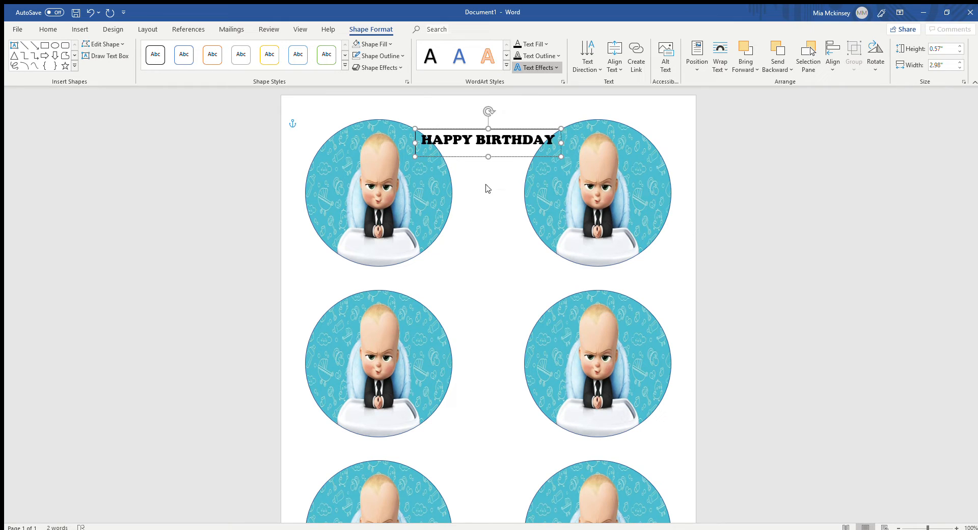
mouse_move(400, 151)
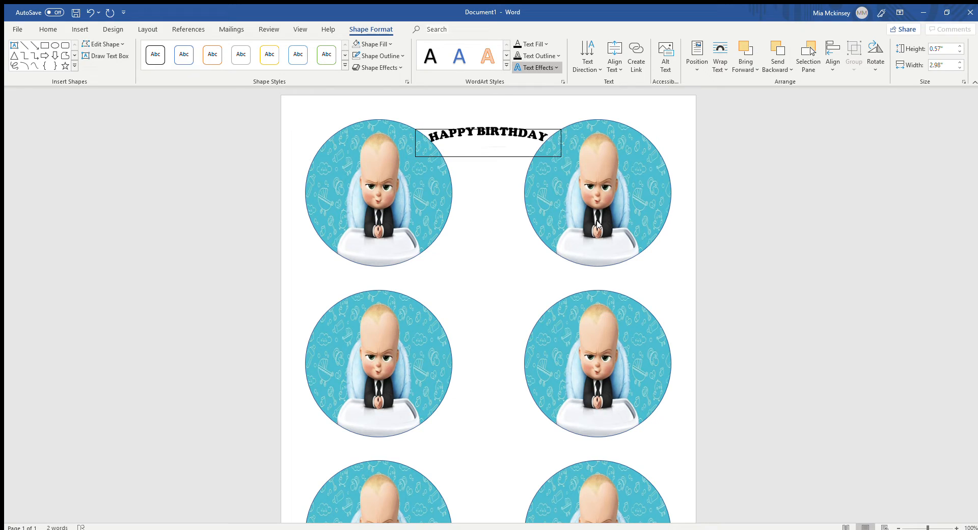
mouse_move(597, 224)
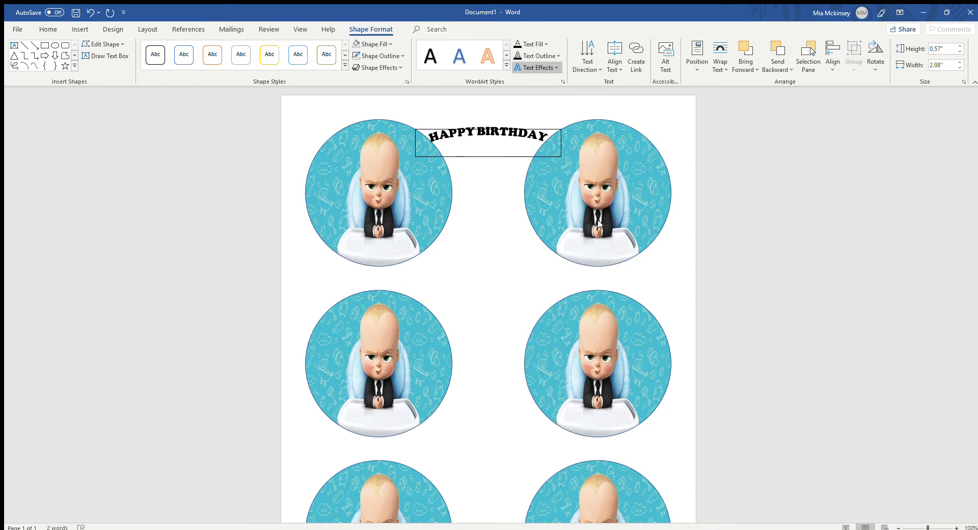
- Apply the Follow Path: Arch transform to curve the greeting upward
left_click(489, 133)
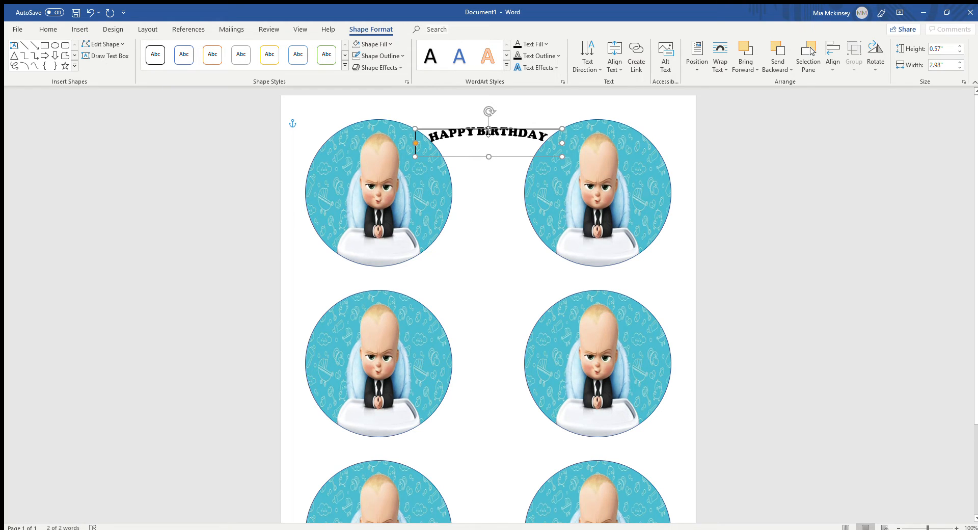
- Move and stretch the arched greeting to cover the top-left circle
left_click_drag(488, 132, 404, 136)
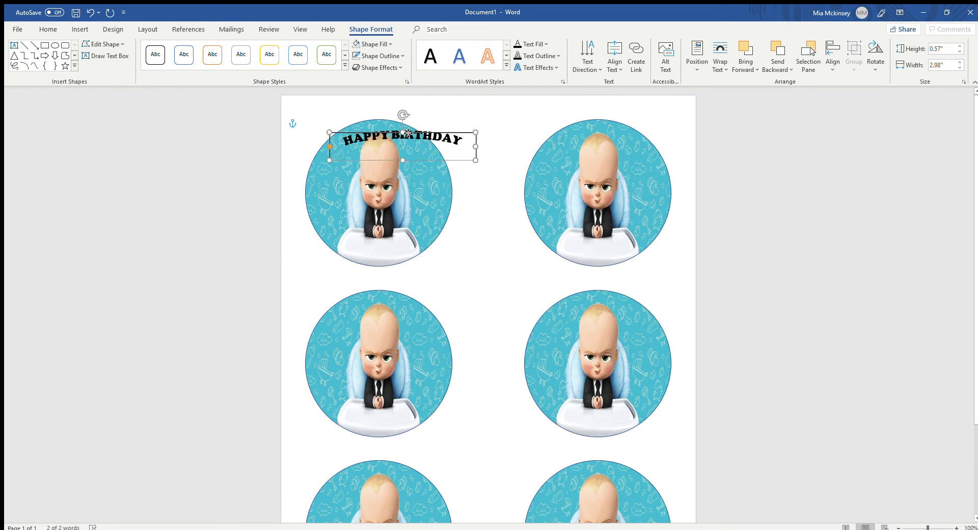
left_click_drag(403, 144, 380, 141)
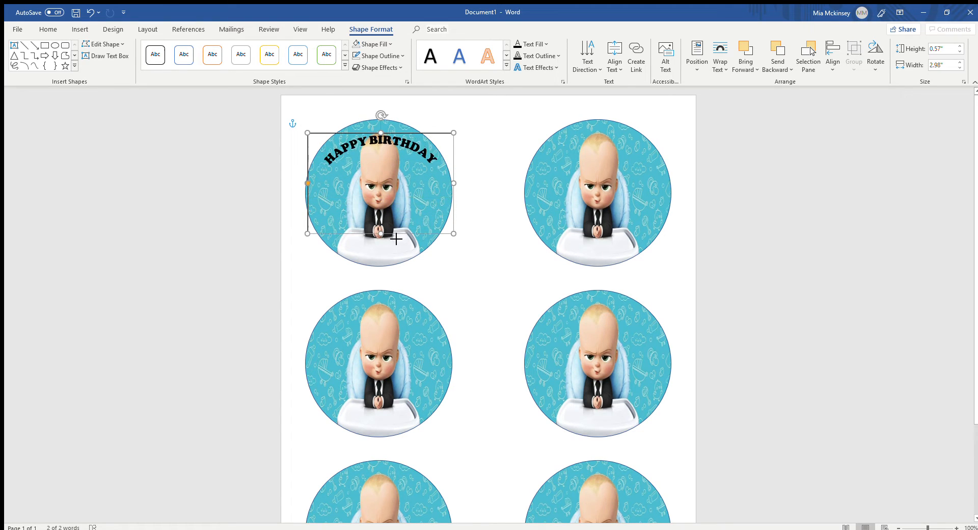
left_click_drag(381, 235, 381, 268)
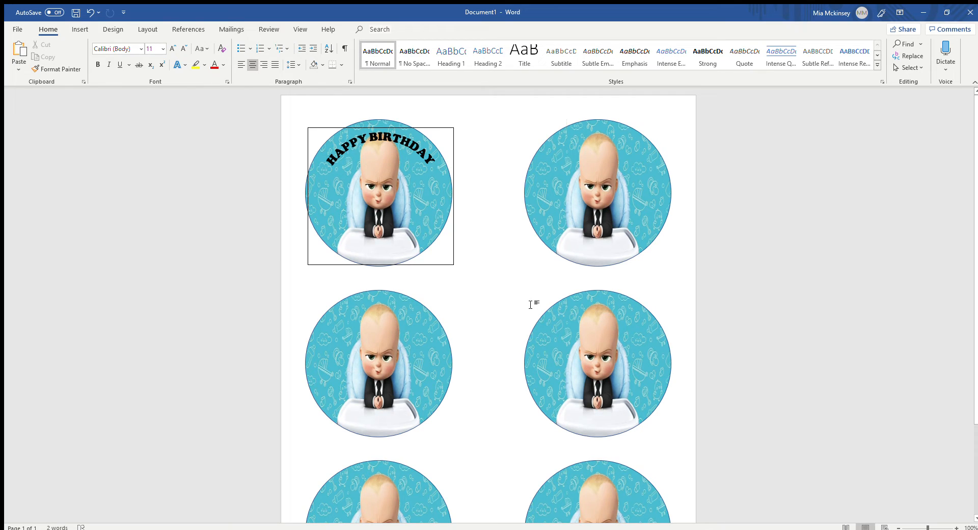
mouse_move(458, 242)
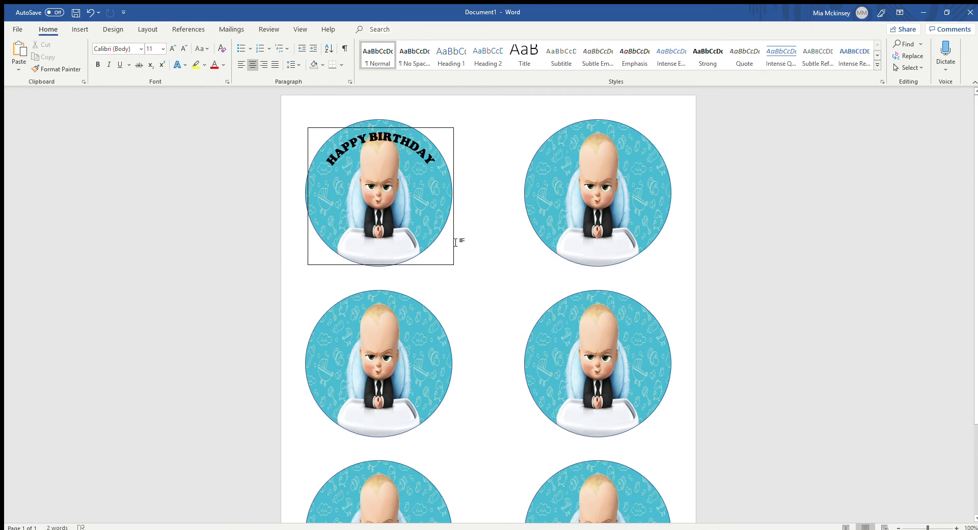
mouse_move(529, 223)
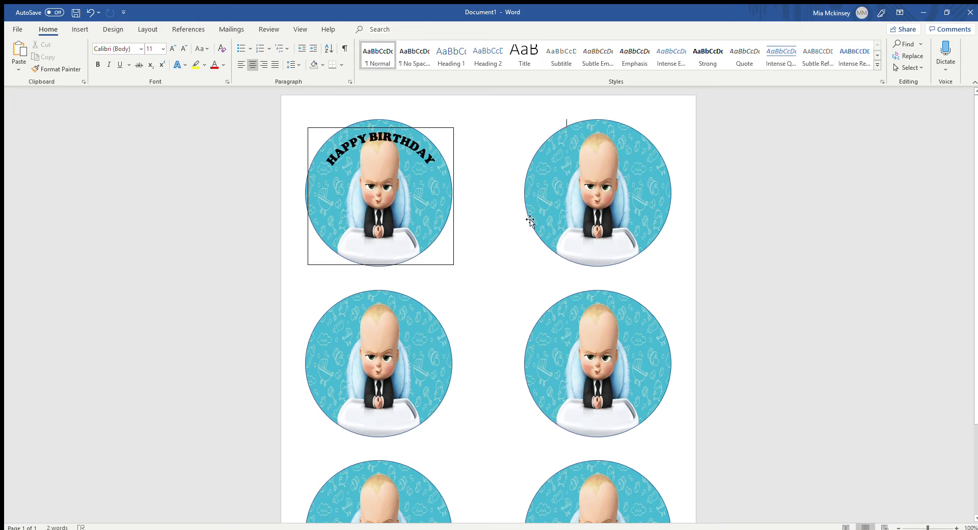
mouse_move(334, 201)
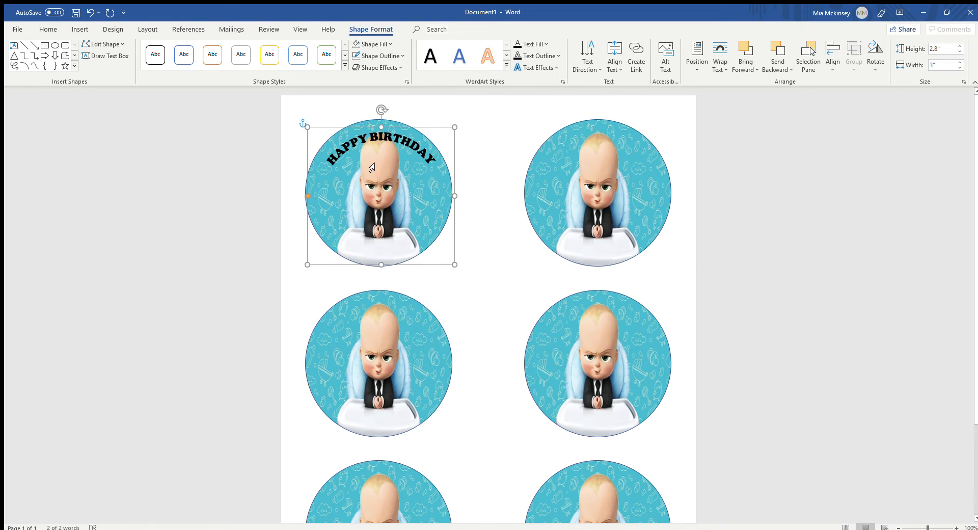
- Preview the finished top-left button, then reselect its arched text for copying
left_click(506, 281)
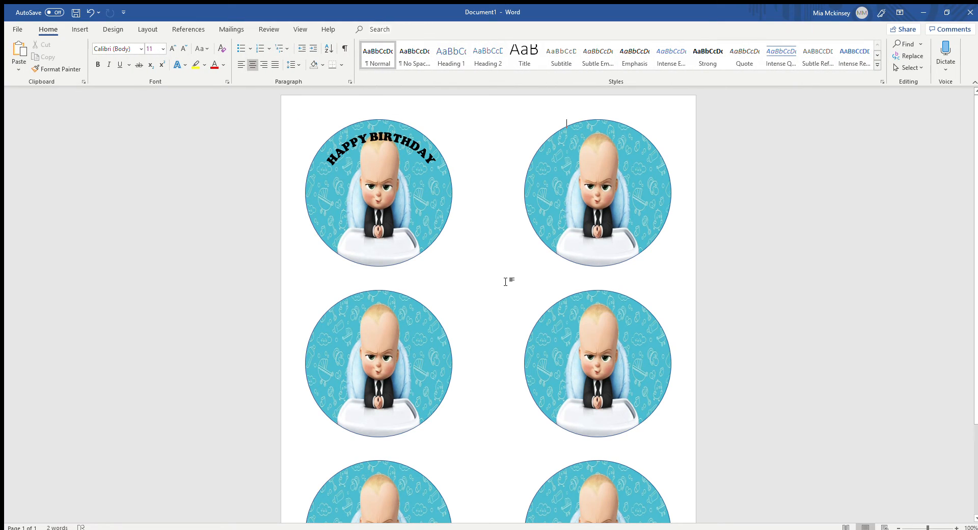
mouse_move(450, 158)
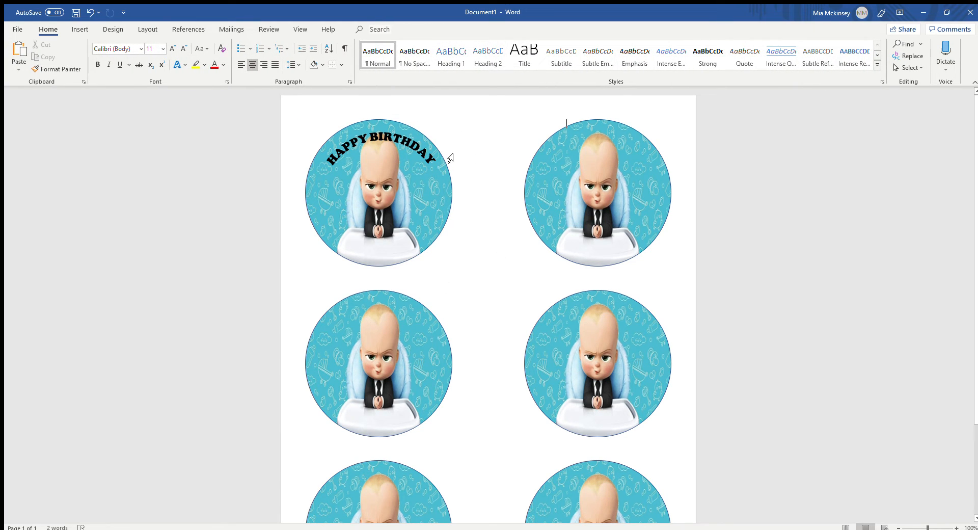
left_click(380, 194)
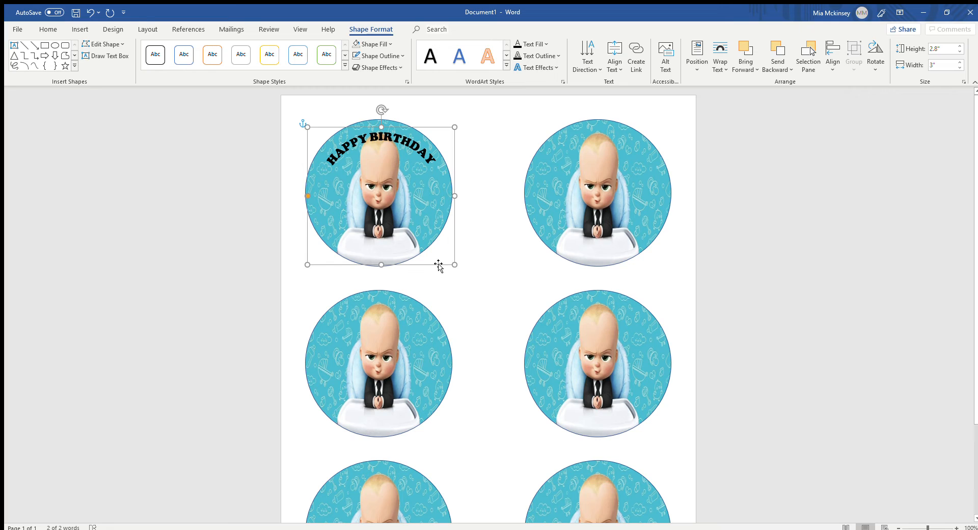
mouse_move(458, 286)
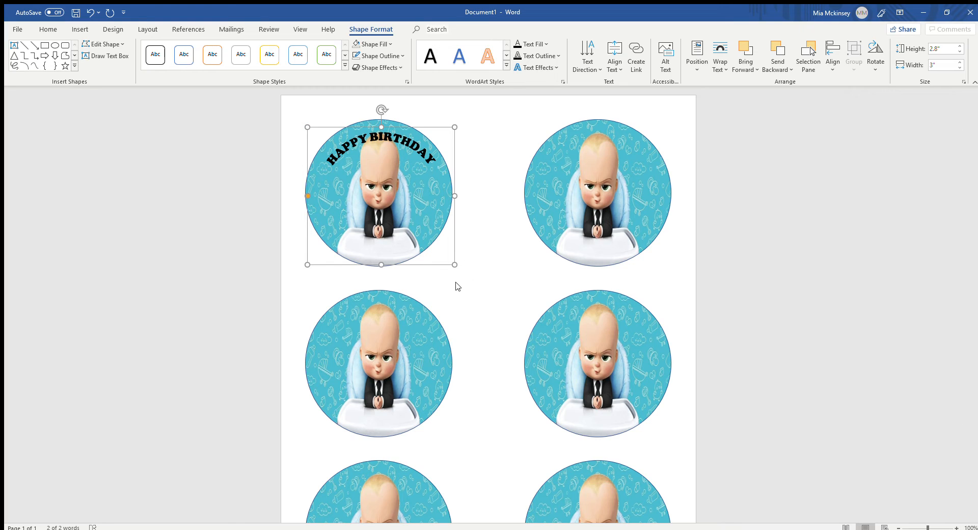
mouse_move(572, 142)
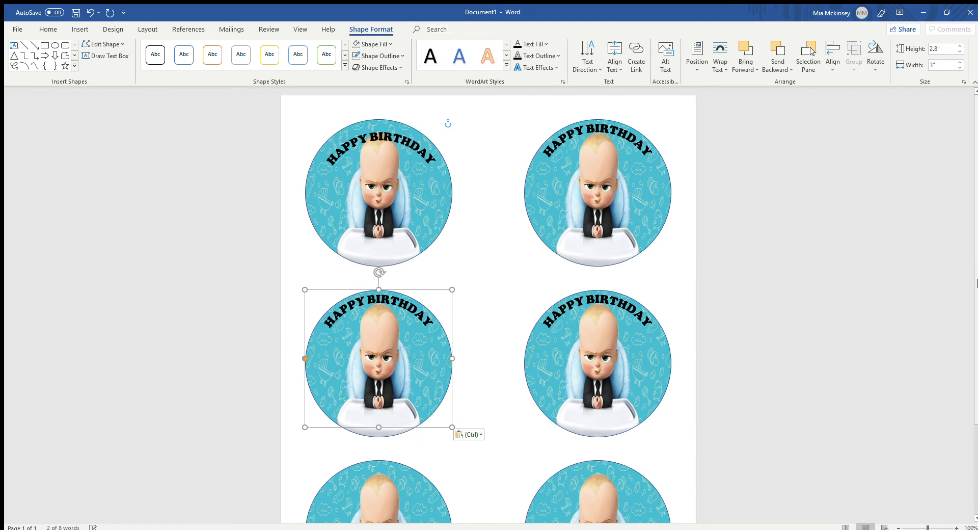
- Move down to the bottom-row circles to place the arched greeting copies
scroll("down", 3)
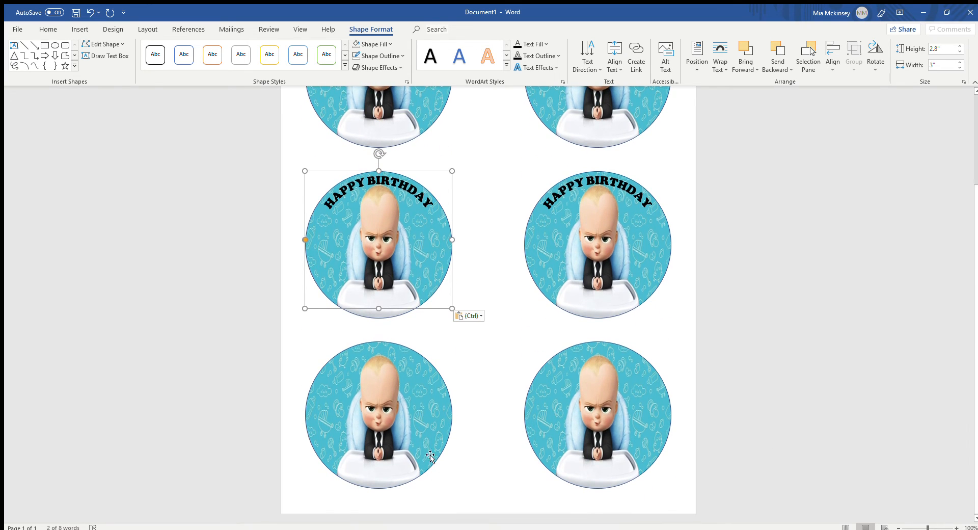
left_click(378, 415)
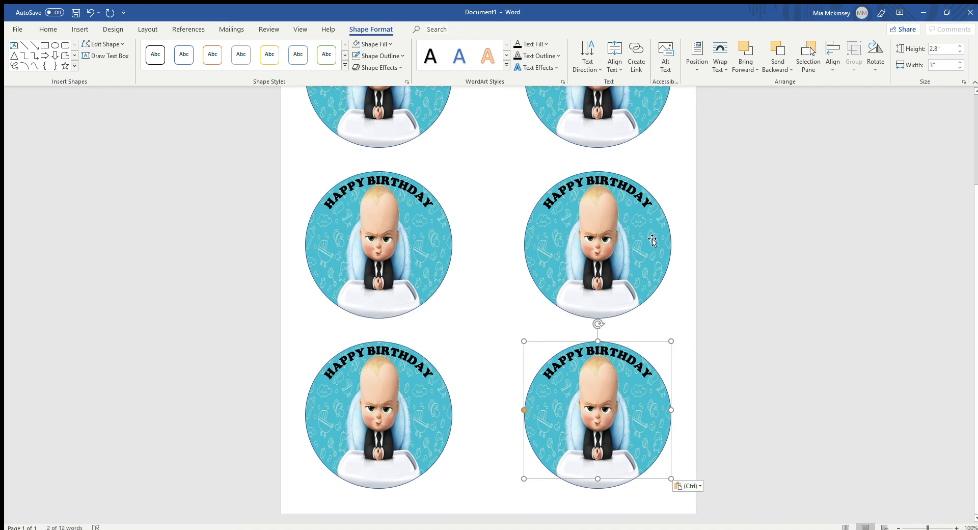
mouse_move(849, 232)
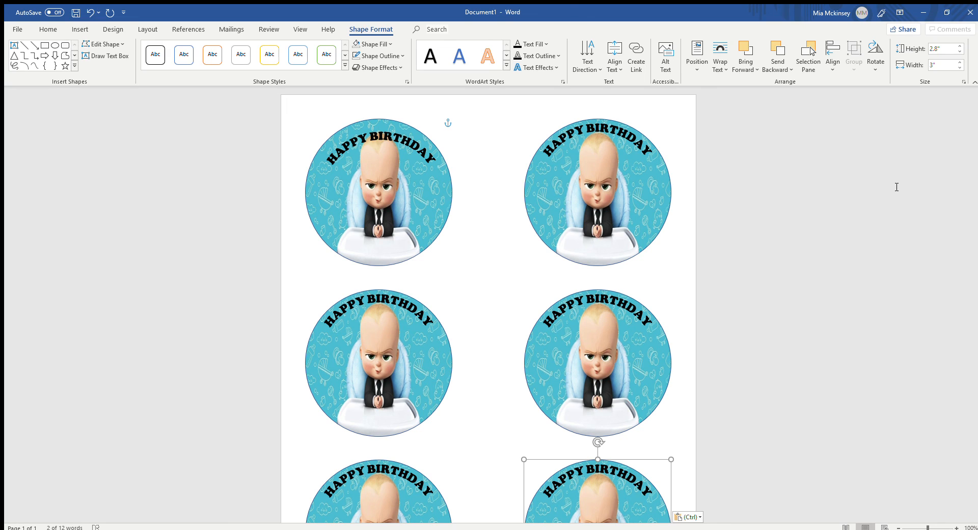
mouse_move(773, 183)
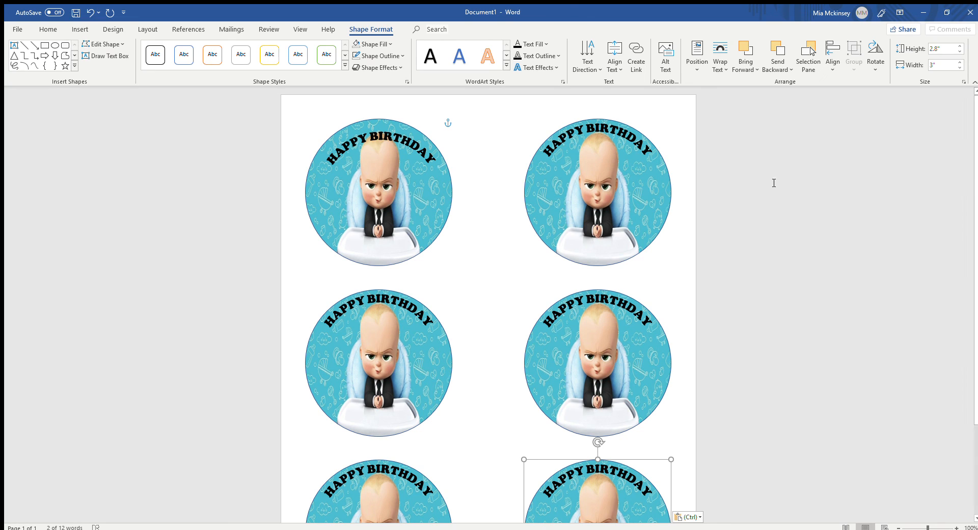
mouse_move(310, 262)
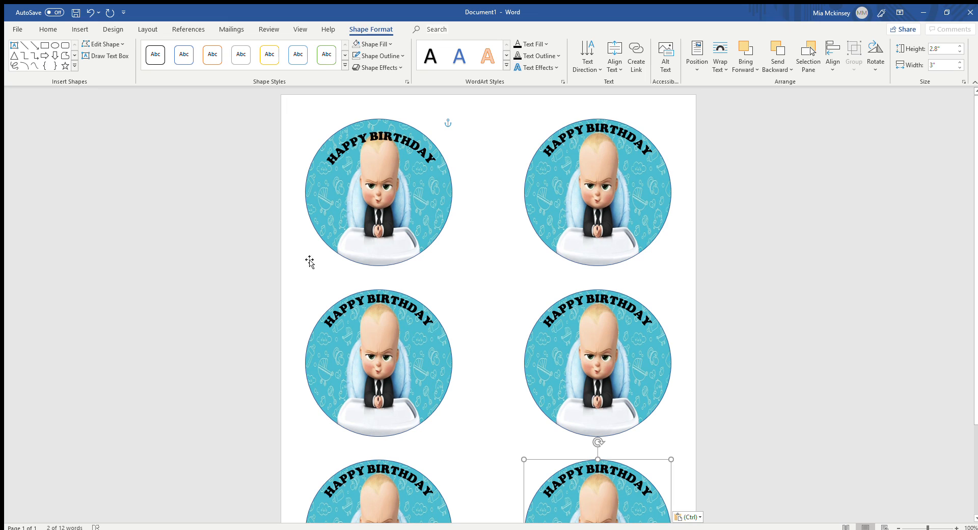
mouse_move(943, 511)
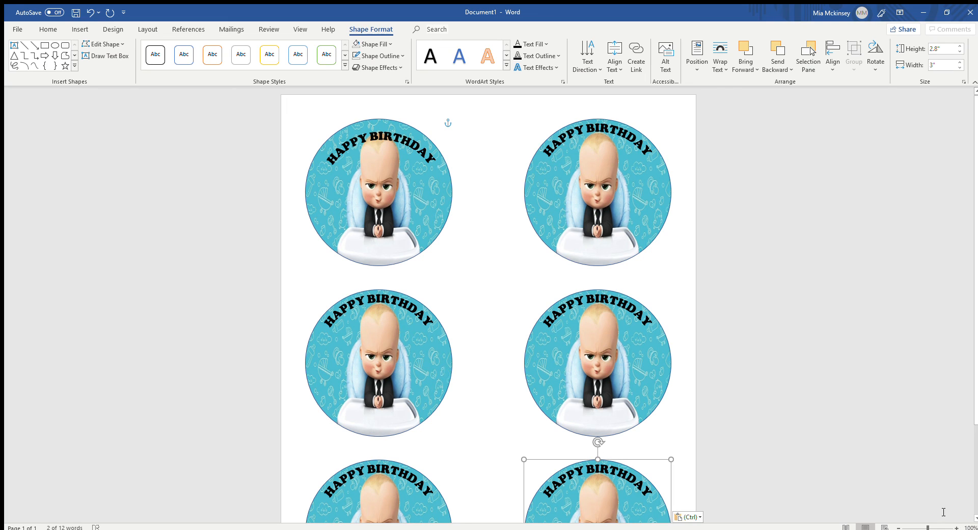